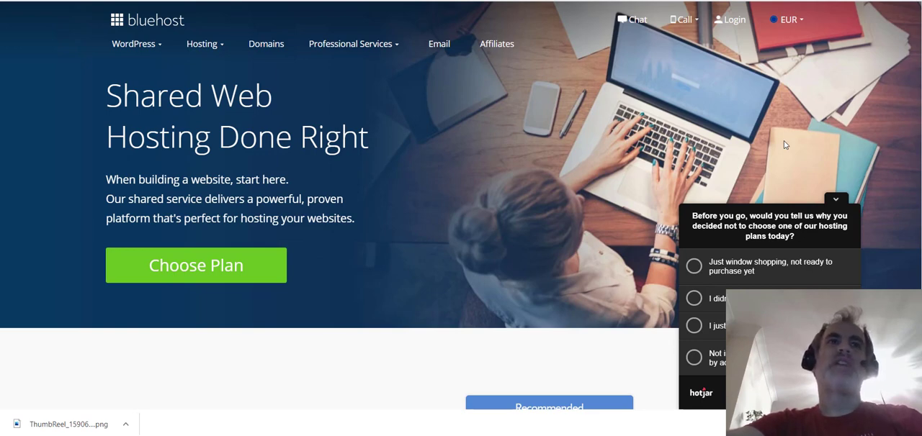
mouse_move(726, 190)
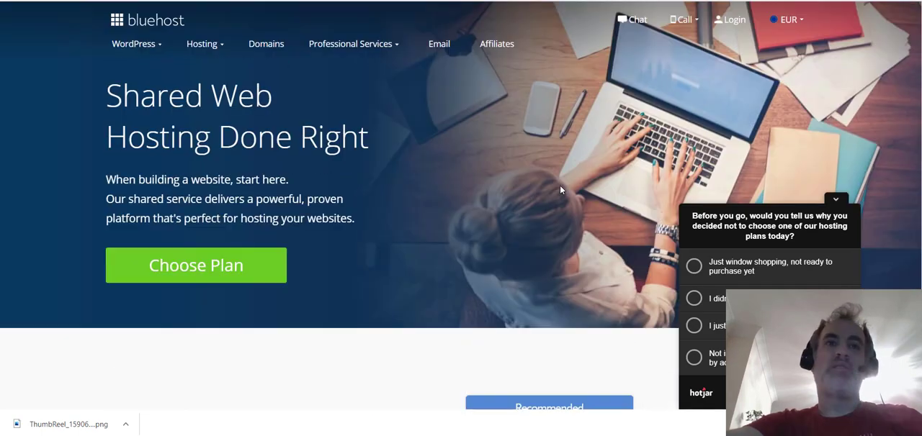
Scroll through the Basic, Plus, Choice Plus and Pro feature lists down to the VAT footnote.
scroll("down", 3)
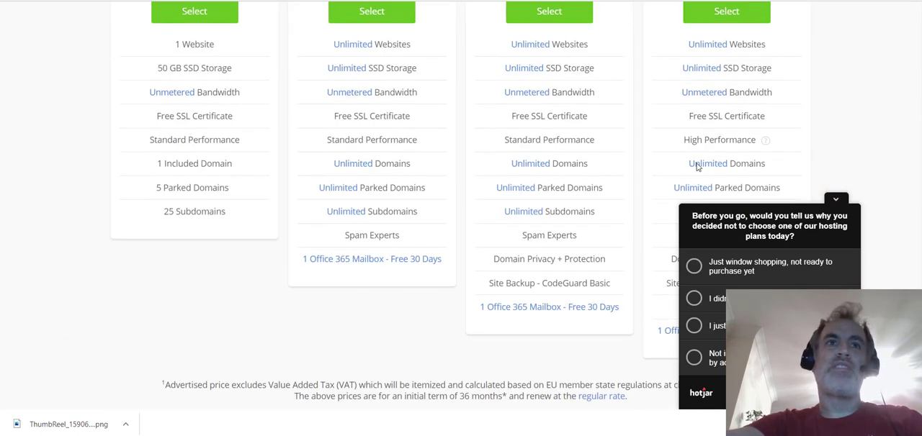
scroll("up", 3)
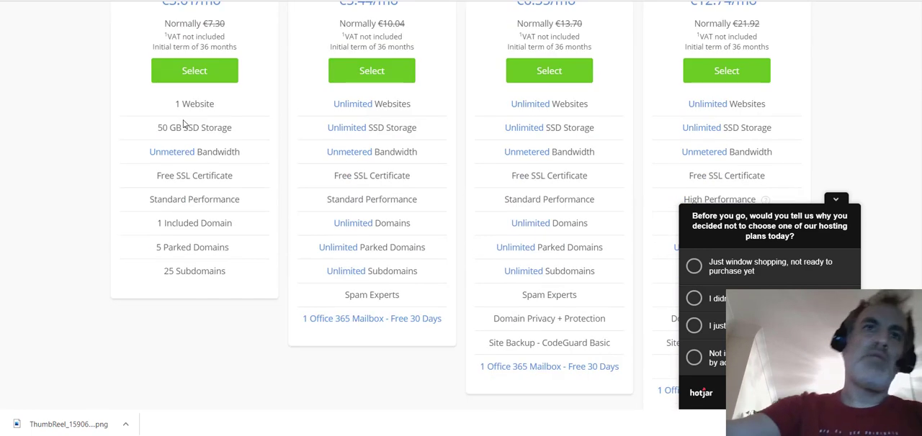
scroll("up", 3)
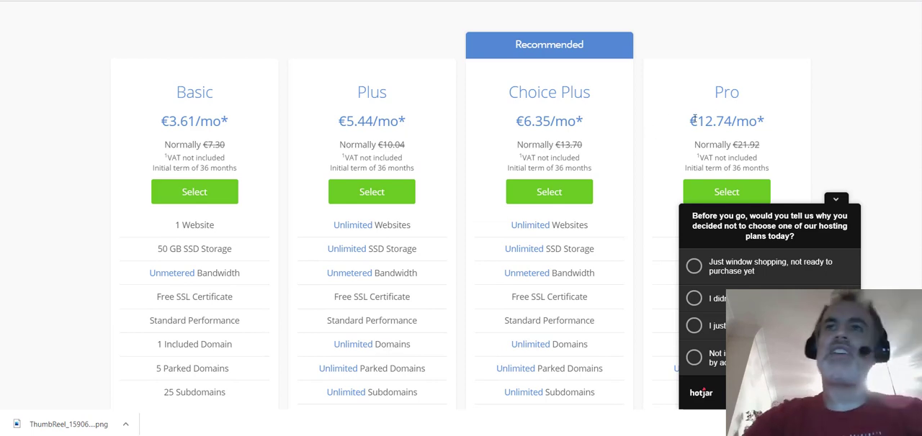
scroll("down", 3)
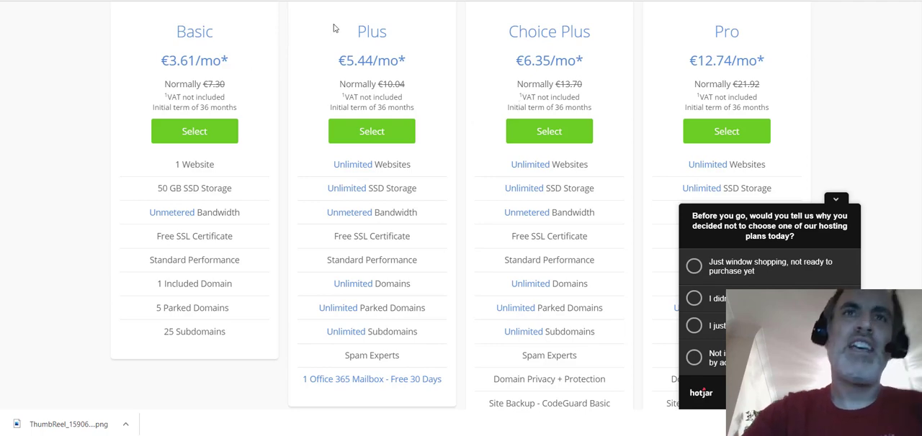
mouse_move(403, 115)
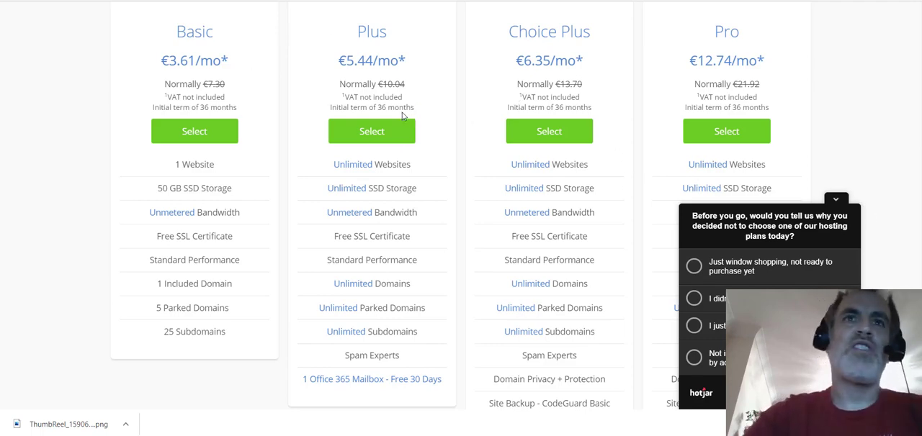
scroll("up", 3)
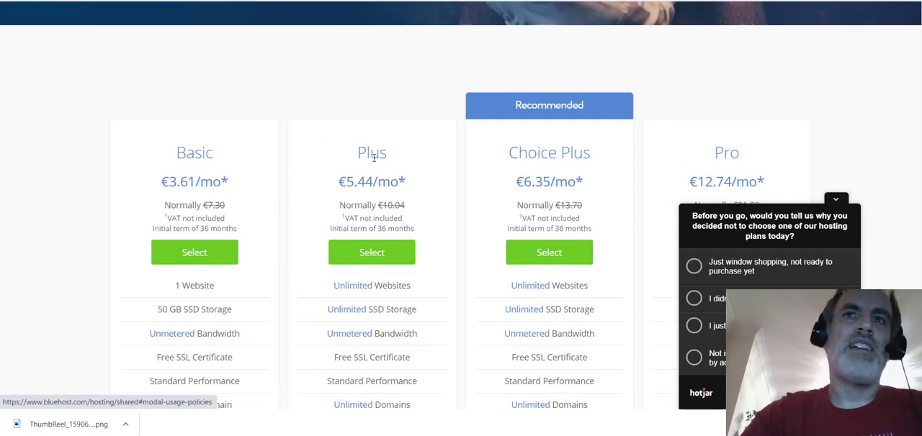
scroll("down", 3)
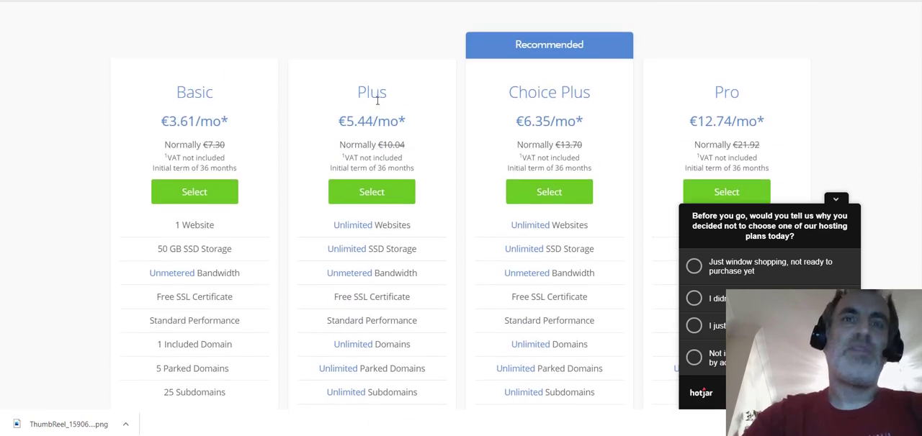
scroll("down", 3)
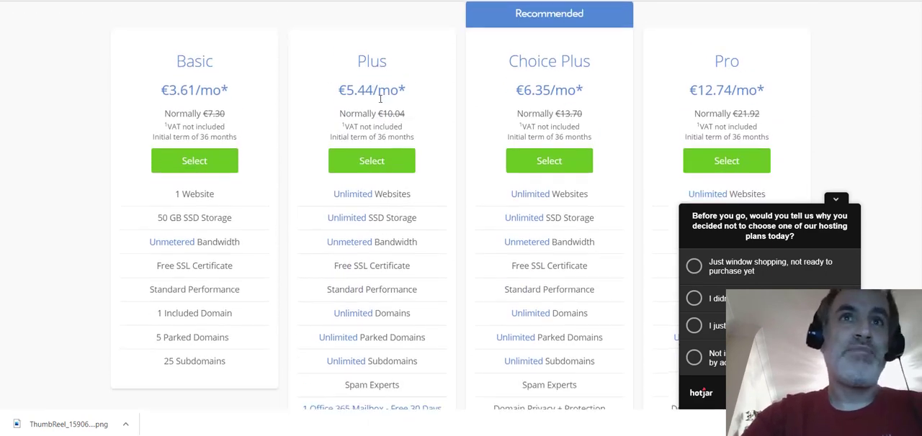
scroll("down", 3)
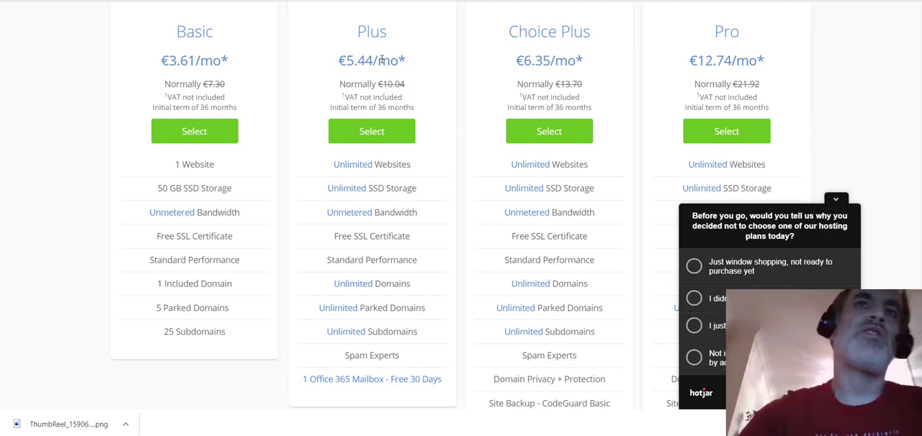
mouse_move(312, 207)
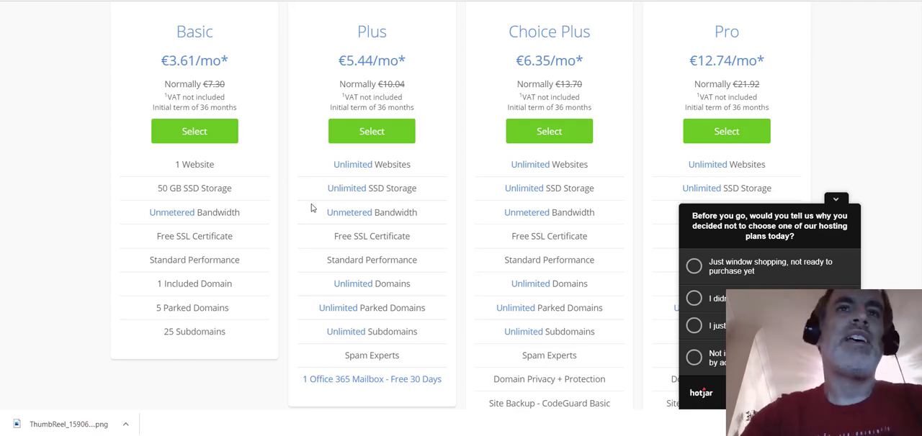
mouse_move(372, 195)
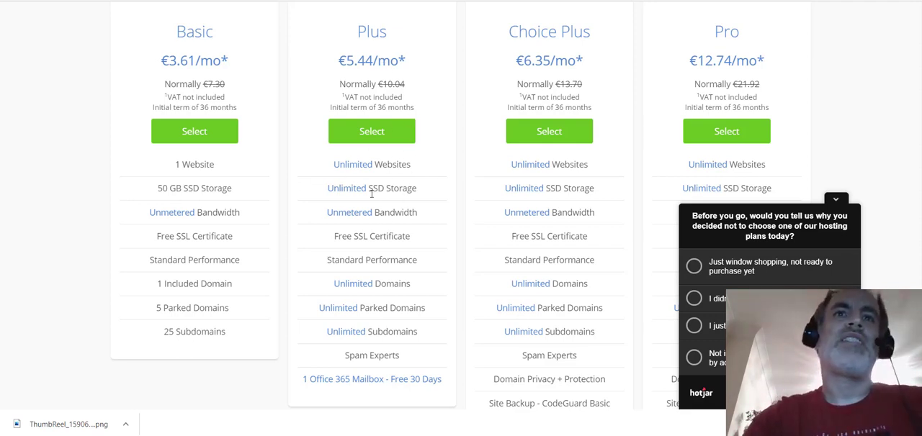
scroll("down", 3)
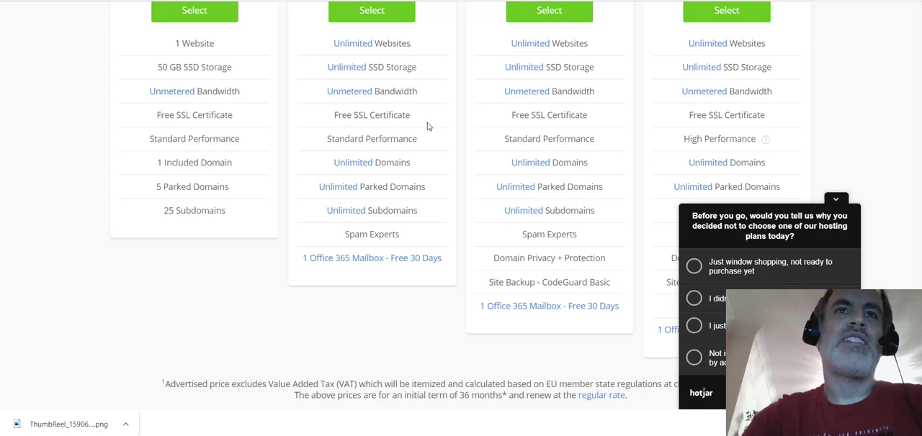
mouse_move(403, 176)
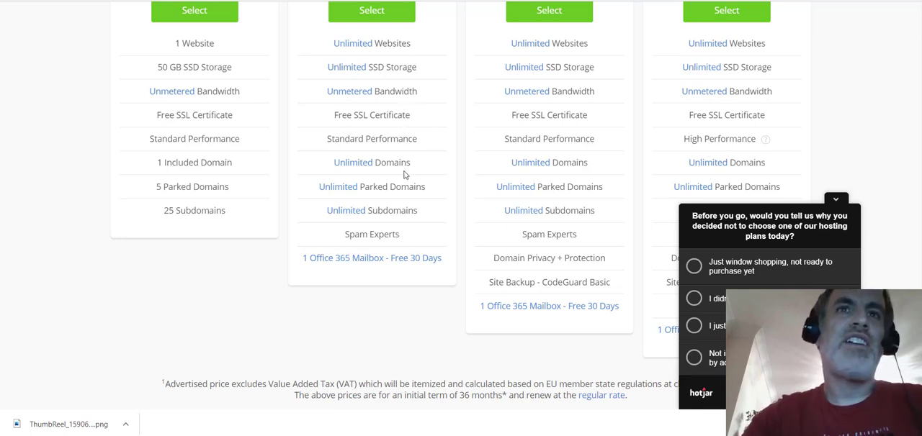
mouse_move(424, 200)
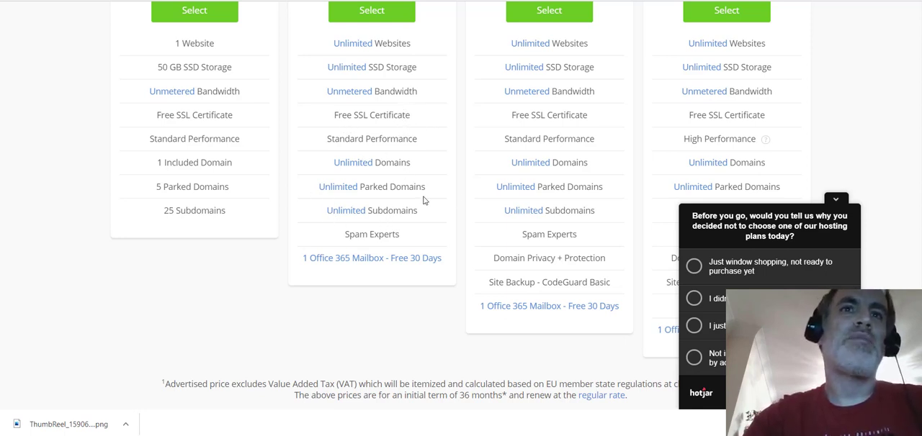
mouse_move(343, 80)
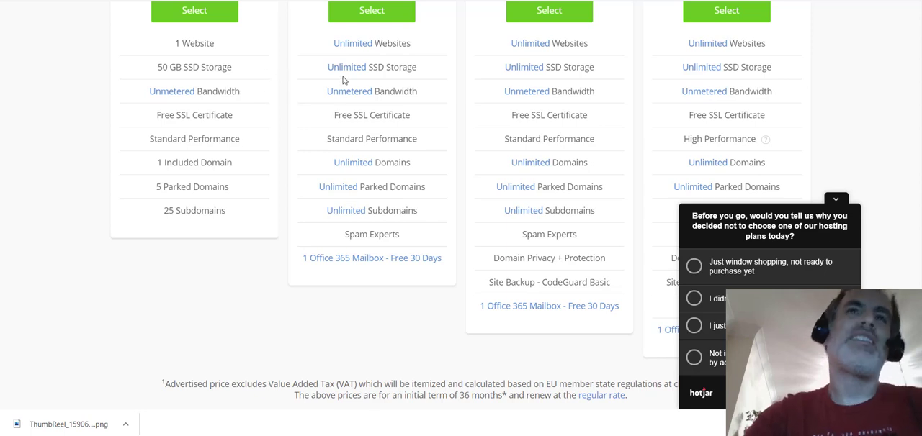
mouse_move(334, 93)
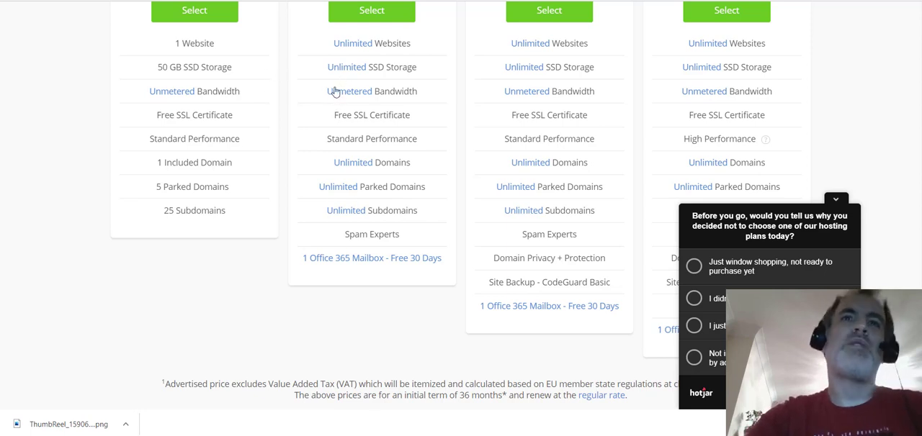
Dismiss the Hotjar exit survey covering the Pro plan and return to the plan prices.
scroll("up", 3)
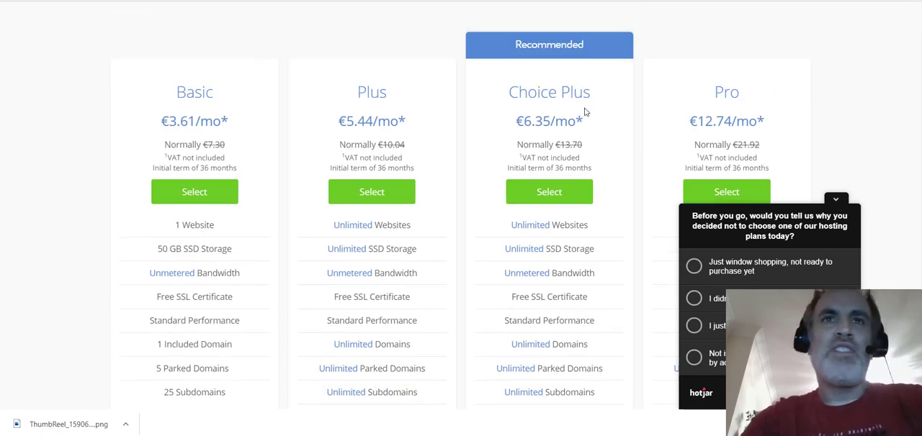
scroll("down", 3)
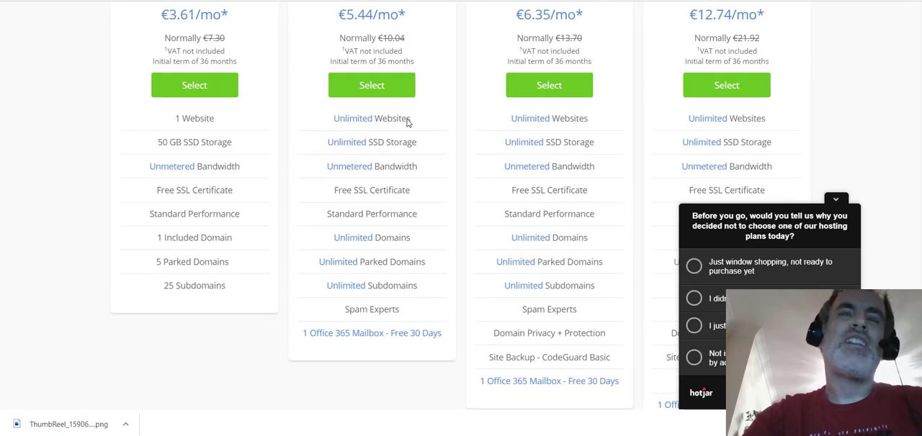
scroll("down", 3)
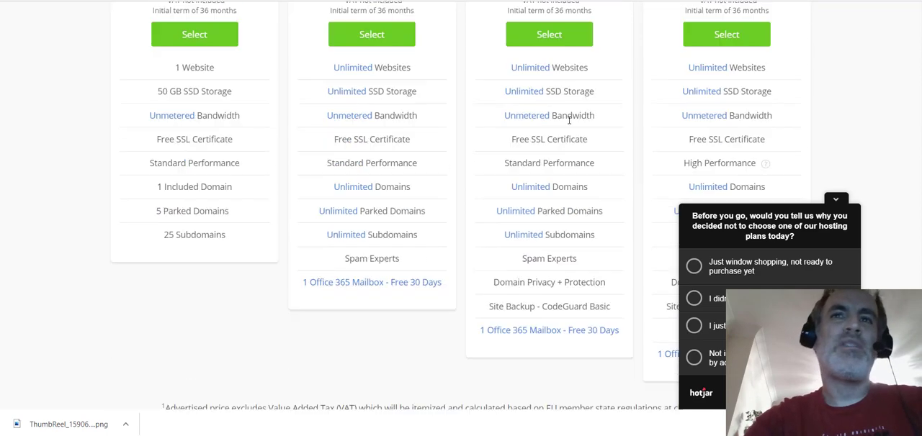
scroll("up", 3)
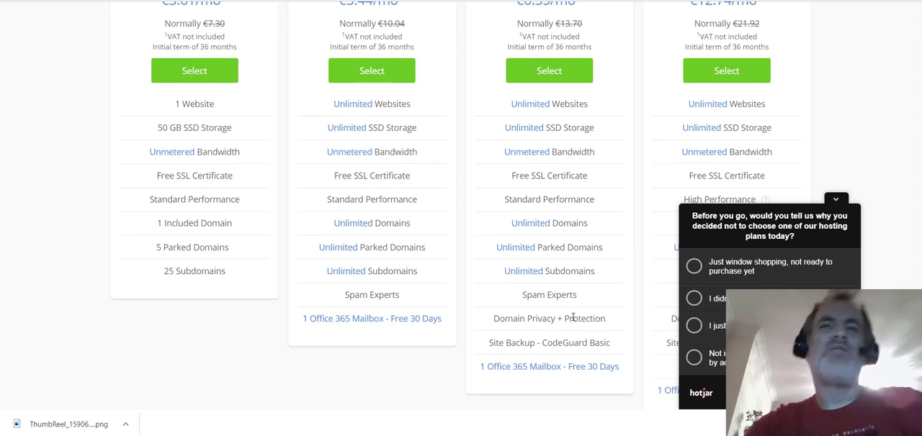
mouse_move(544, 307)
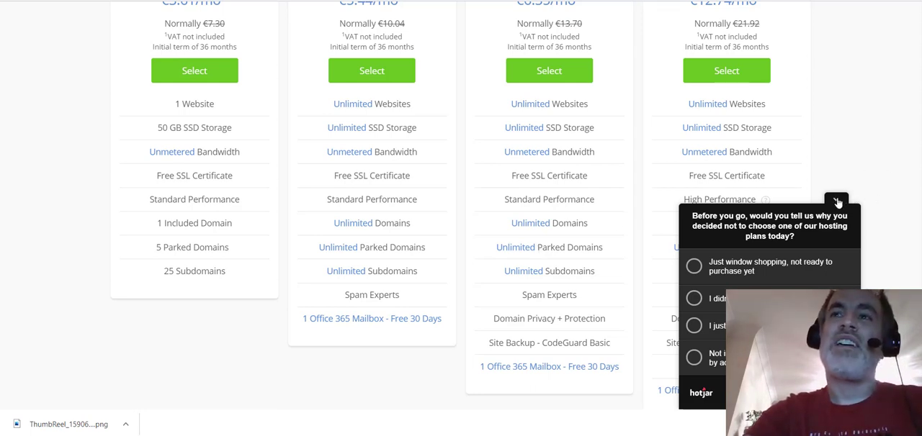
left_click(837, 200)
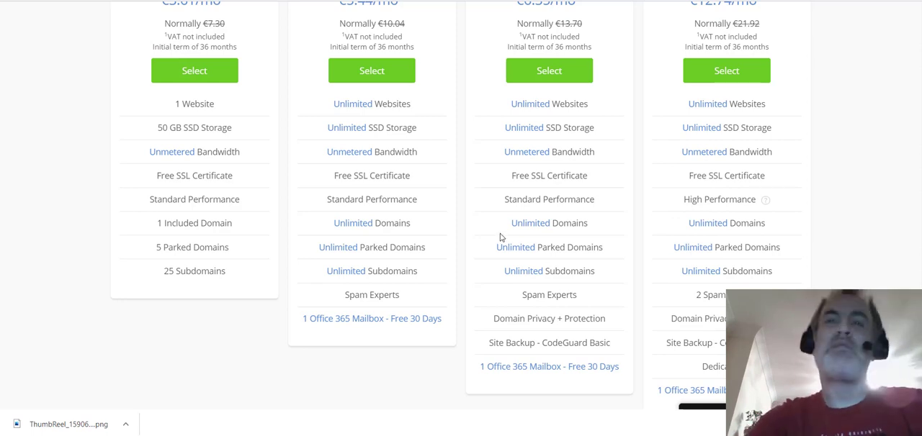
mouse_move(515, 247)
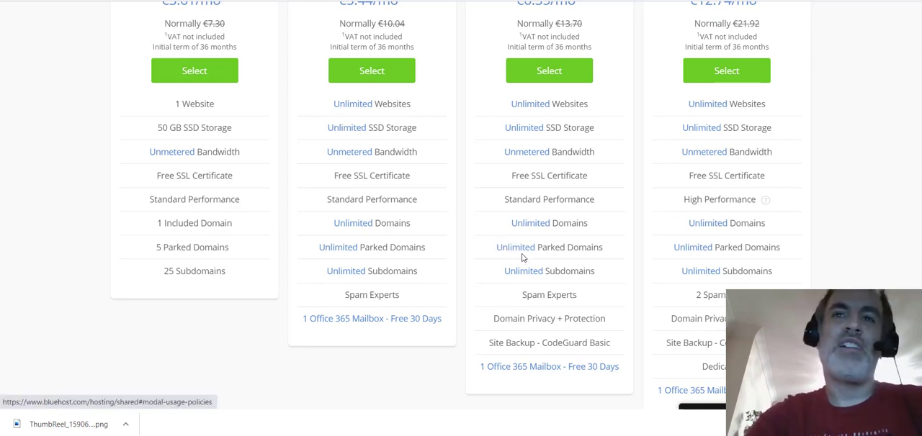
scroll("down", 3)
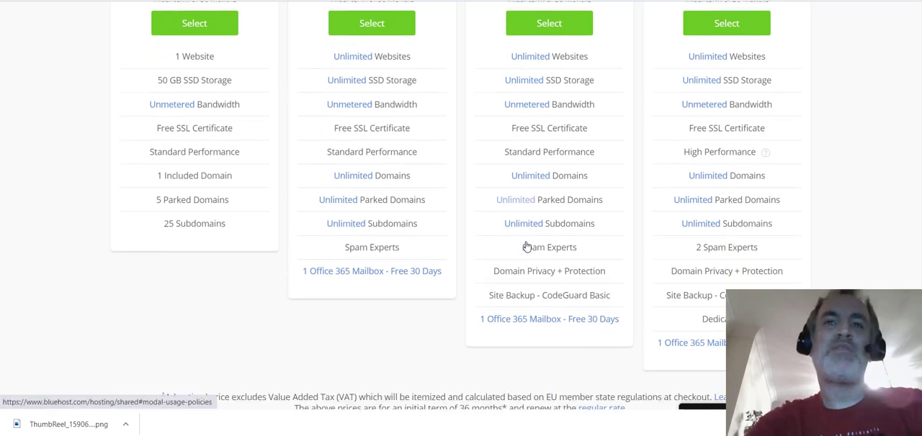
scroll("up", 3)
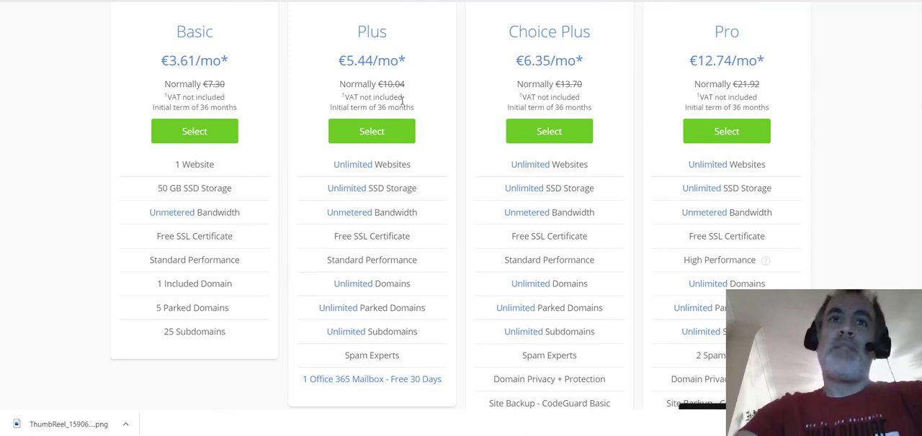
mouse_move(718, 53)
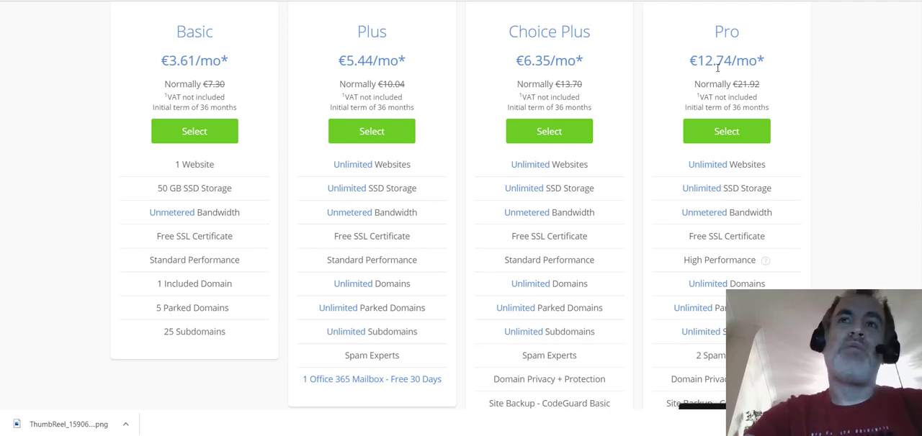
scroll("up", 3)
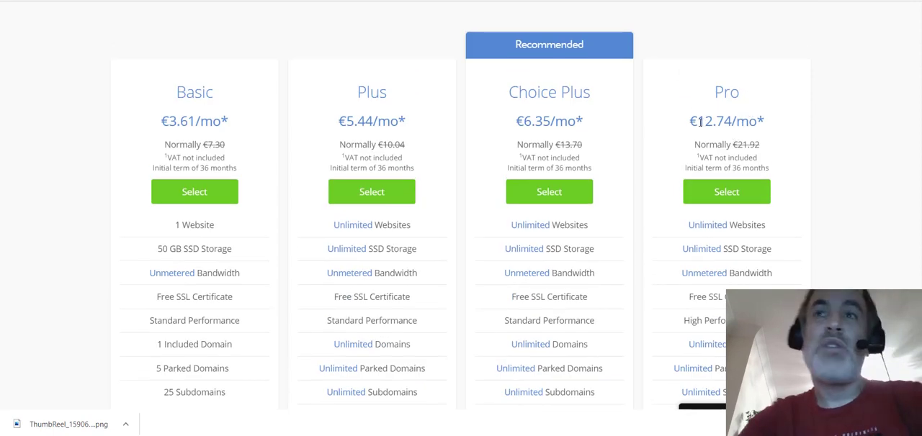
scroll("down", 3)
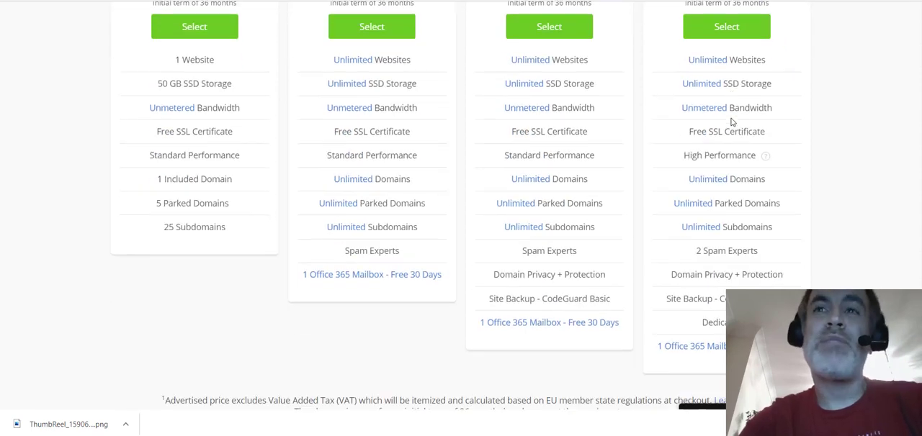
scroll("down", 3)
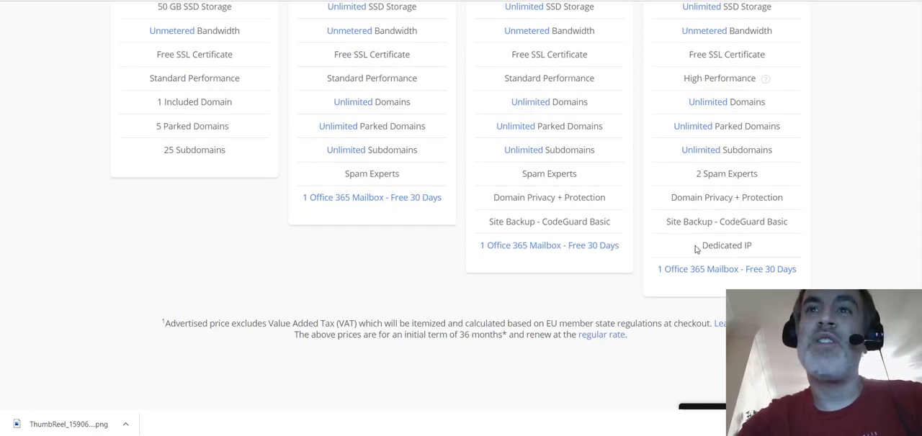
double_click(726, 245)
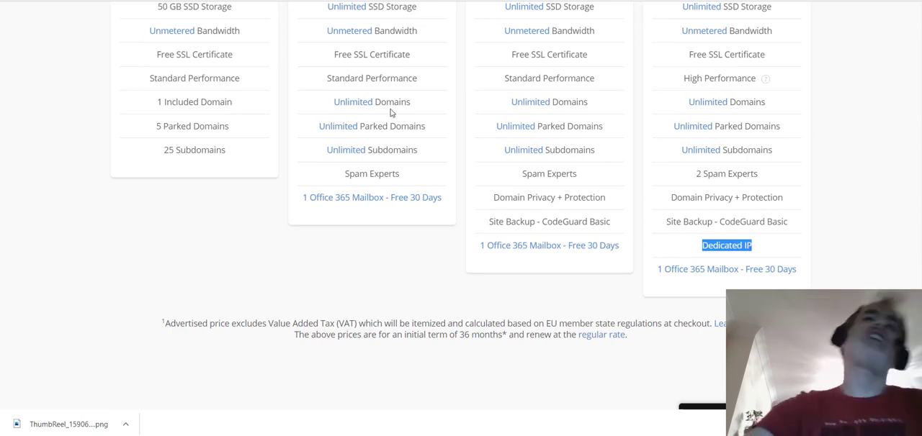
mouse_move(410, 118)
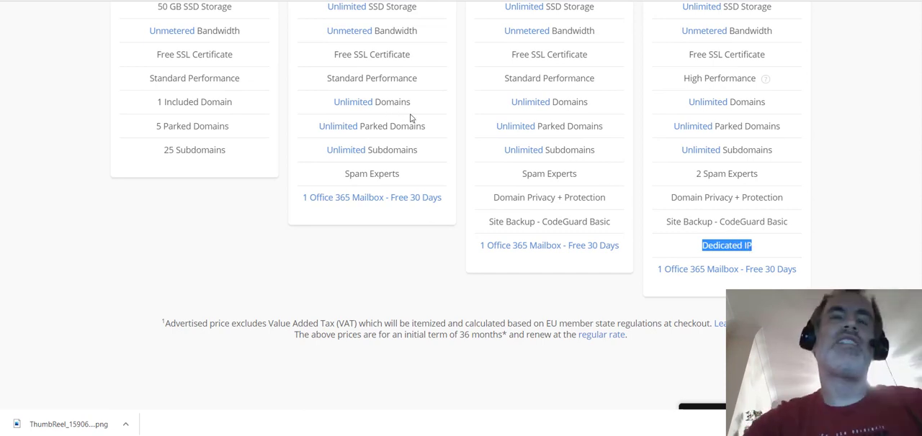
mouse_move(714, 141)
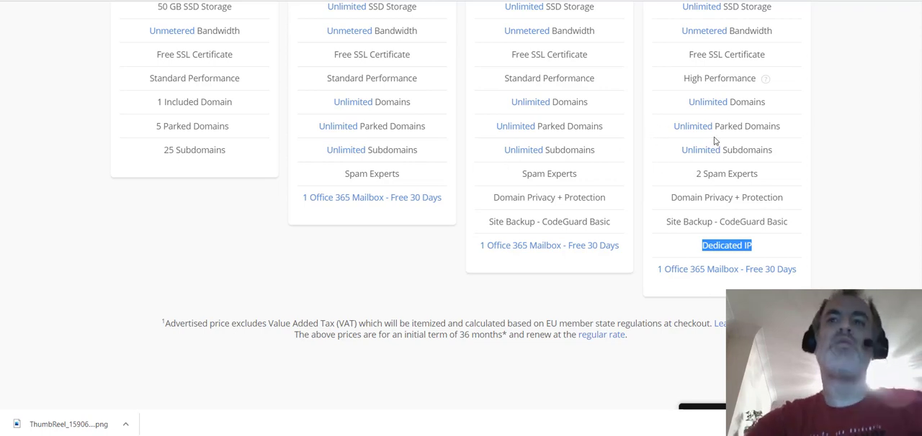
mouse_move(745, 161)
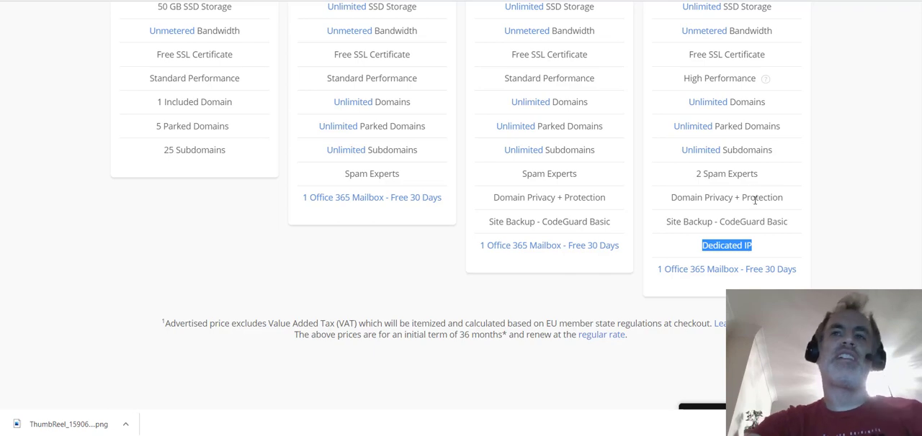
scroll("up", 3)
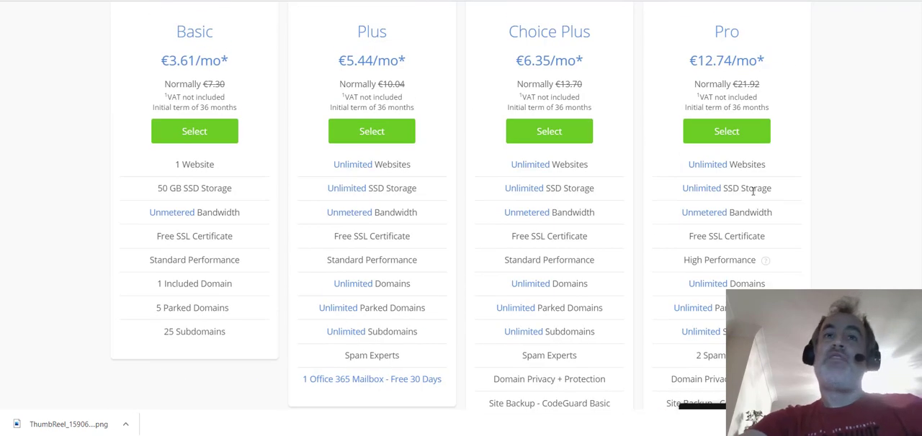
scroll("up", 3)
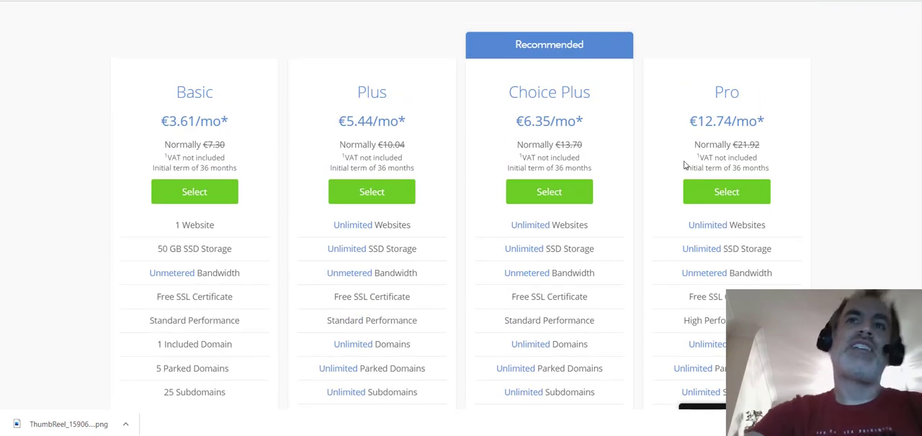
mouse_move(734, 65)
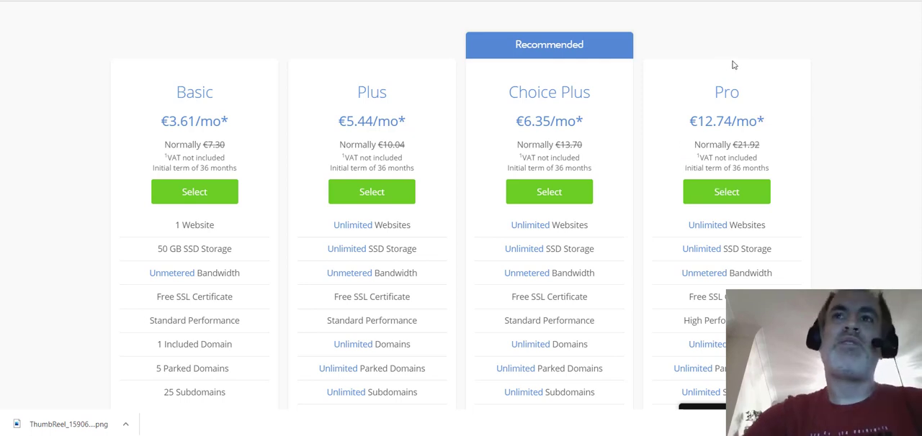
mouse_move(694, 98)
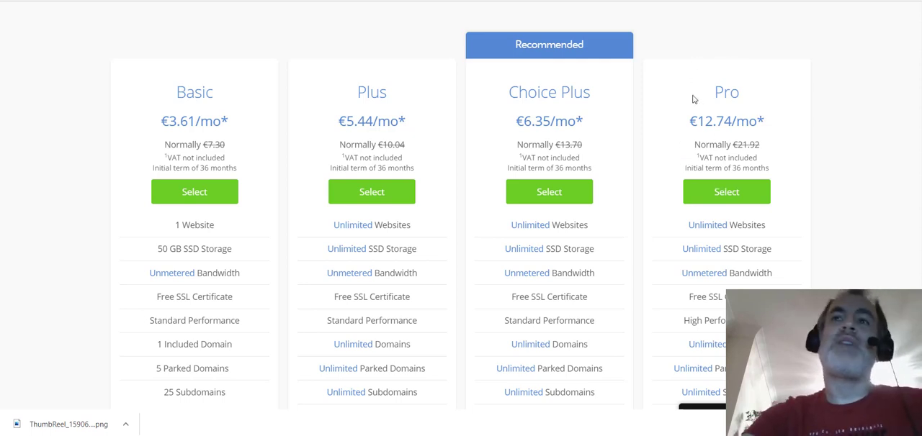
mouse_move(423, 158)
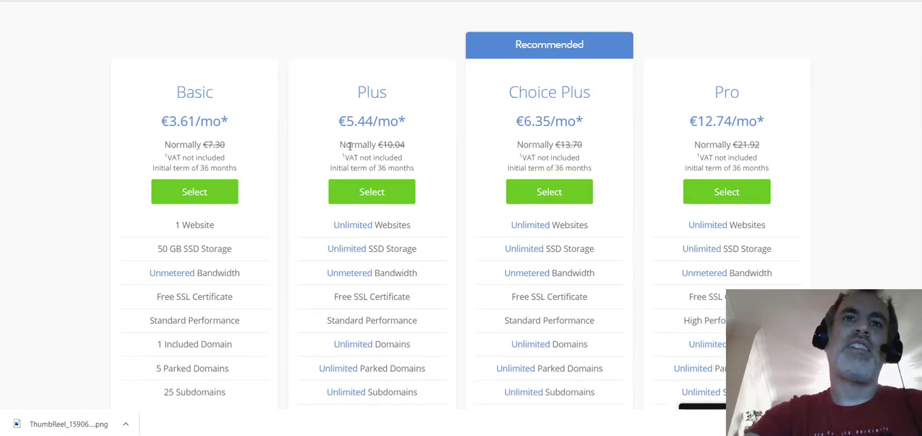
scroll("down", 3)
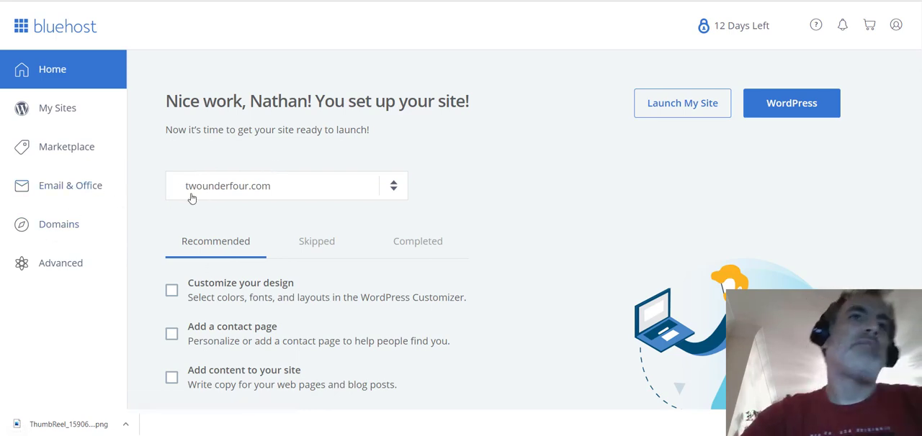
mouse_move(186, 187)
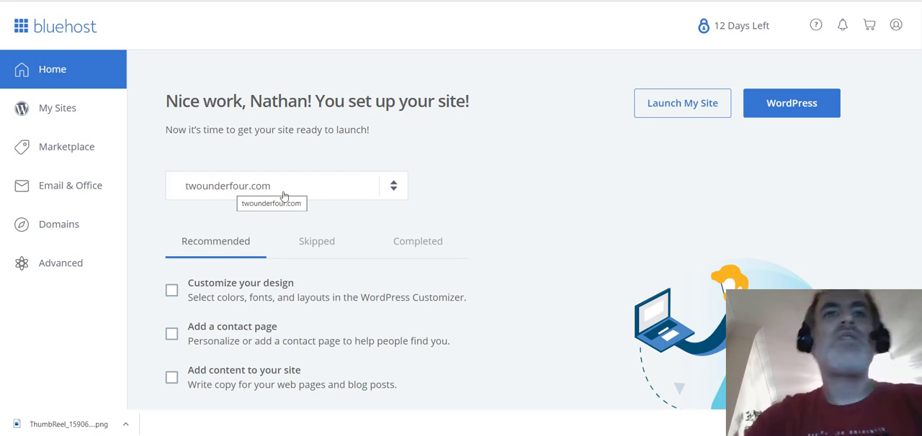
mouse_move(265, 178)
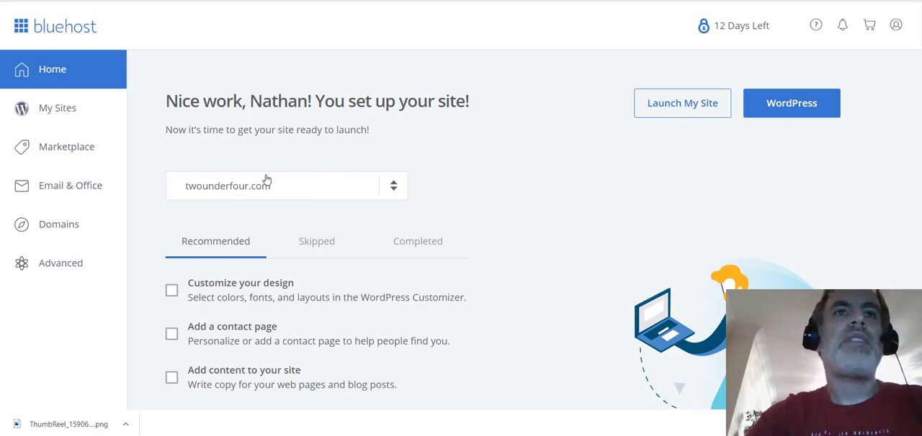
mouse_move(242, 190)
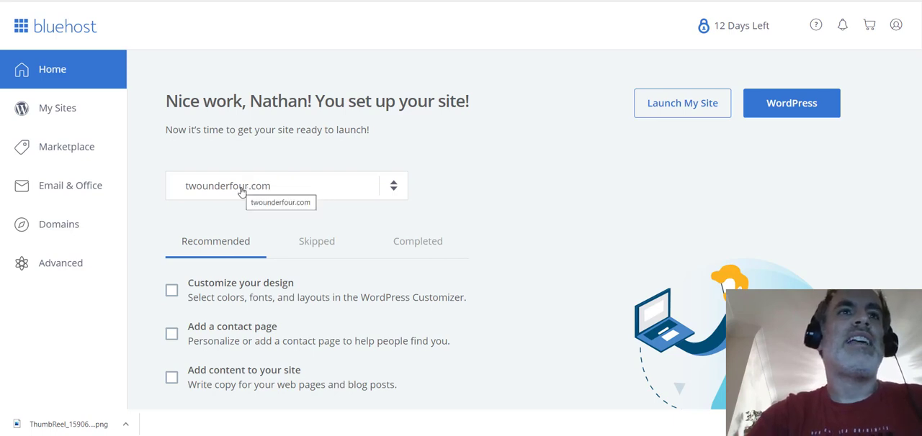
mouse_move(250, 185)
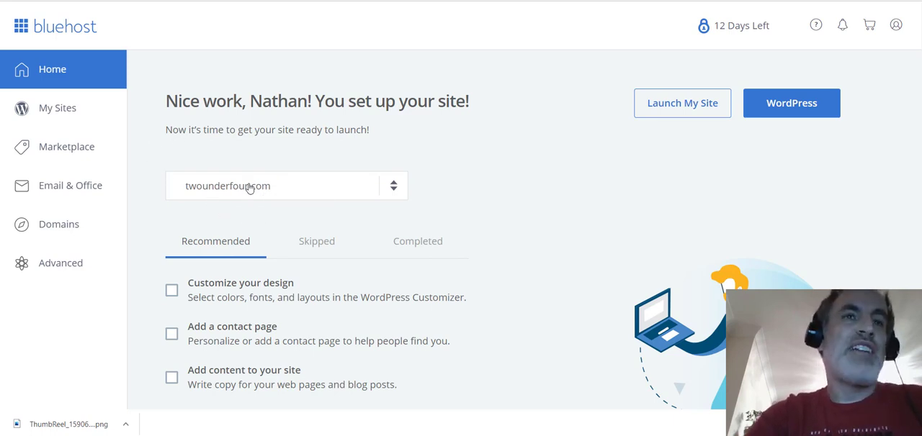
mouse_move(247, 189)
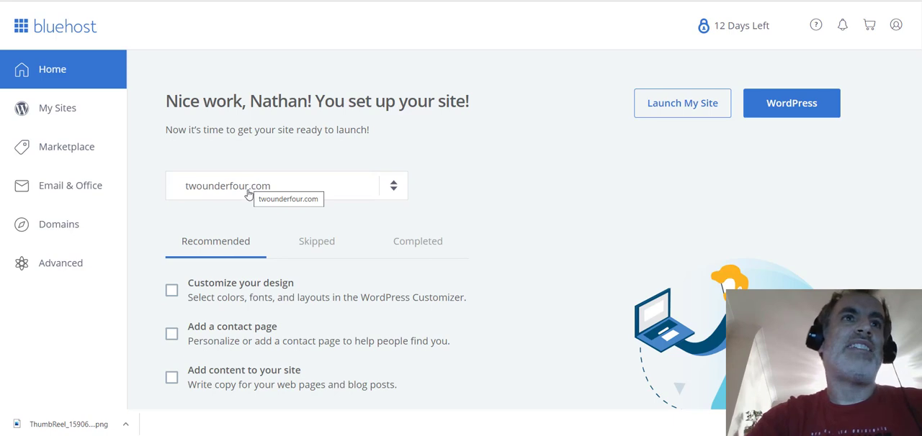
mouse_move(396, 190)
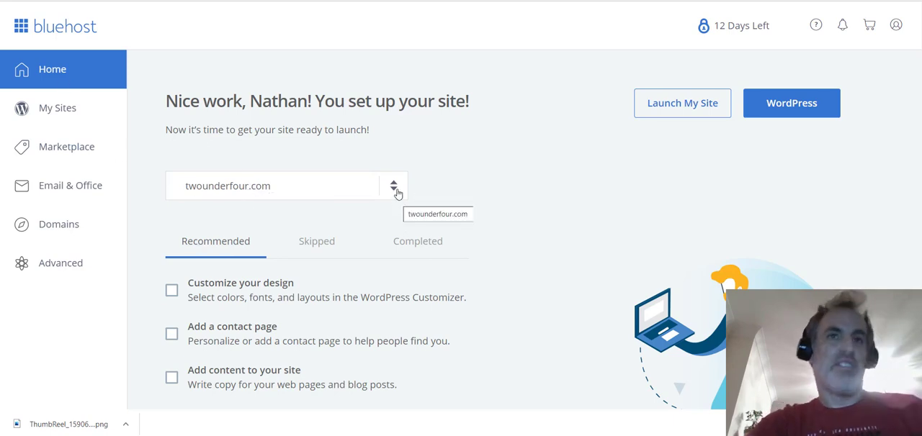
Expand the site selector to list twounderfour.com and '+ Add a new site'.
left_click(395, 186)
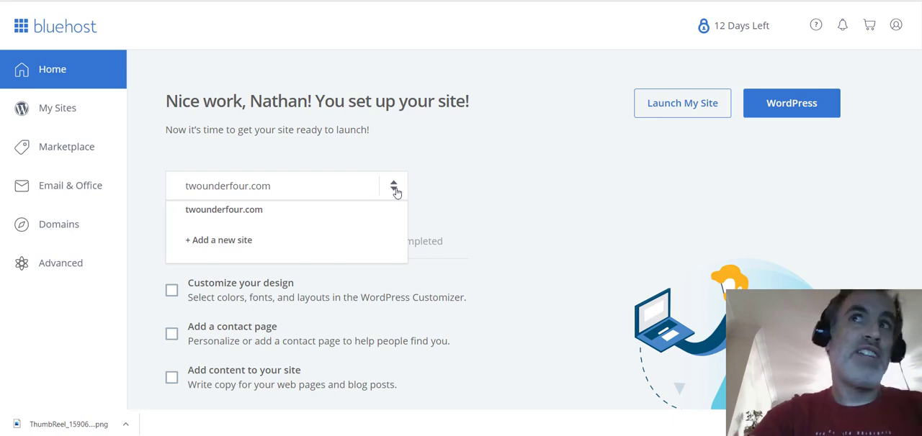
mouse_move(258, 242)
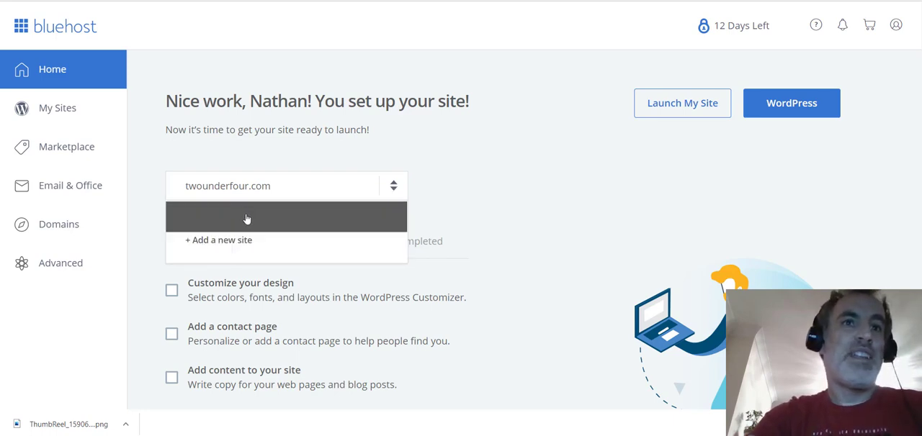
mouse_move(251, 233)
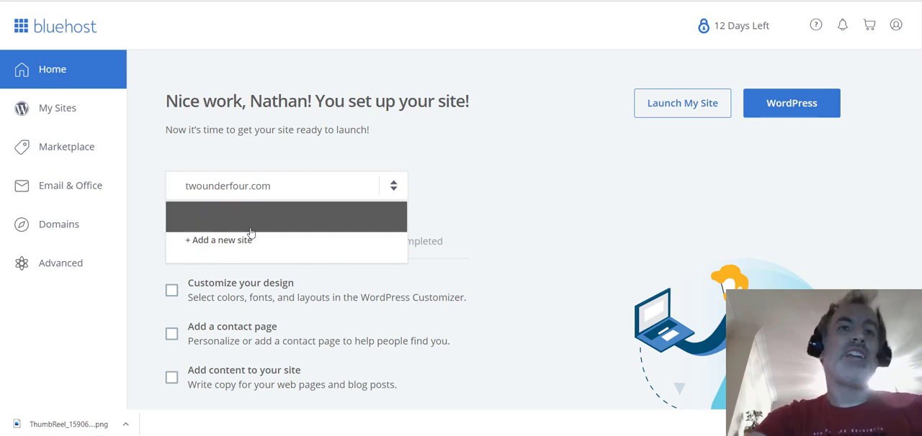
mouse_move(353, 259)
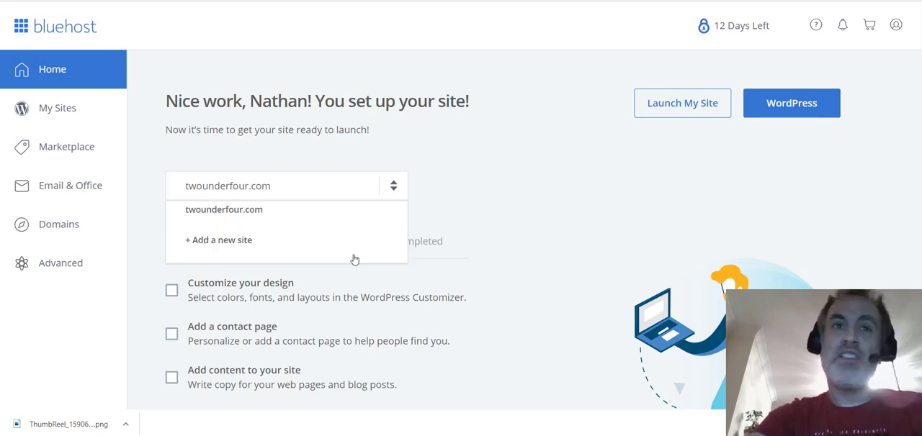
mouse_move(173, 150)
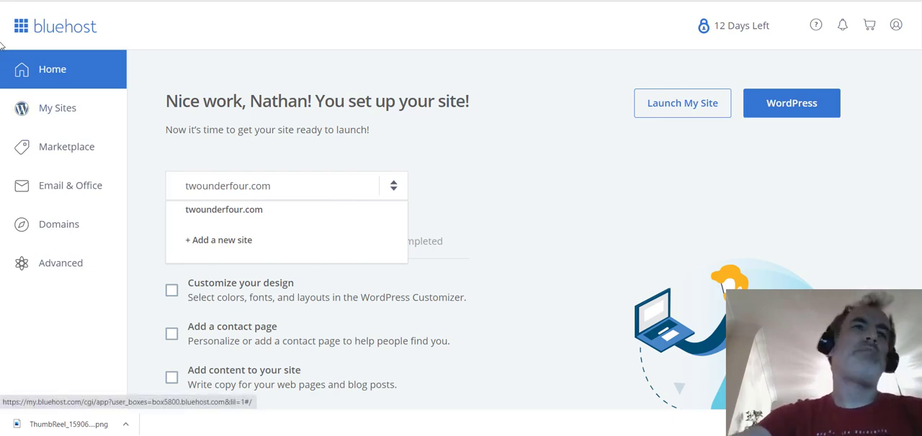
mouse_move(130, 181)
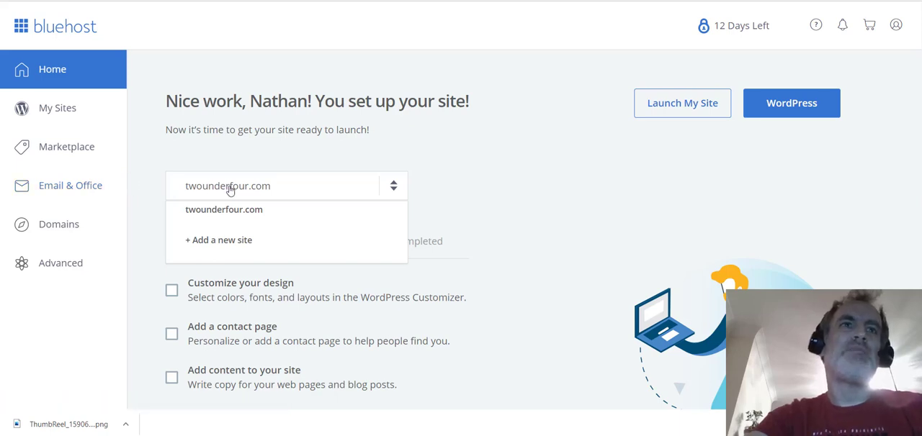
mouse_move(230, 219)
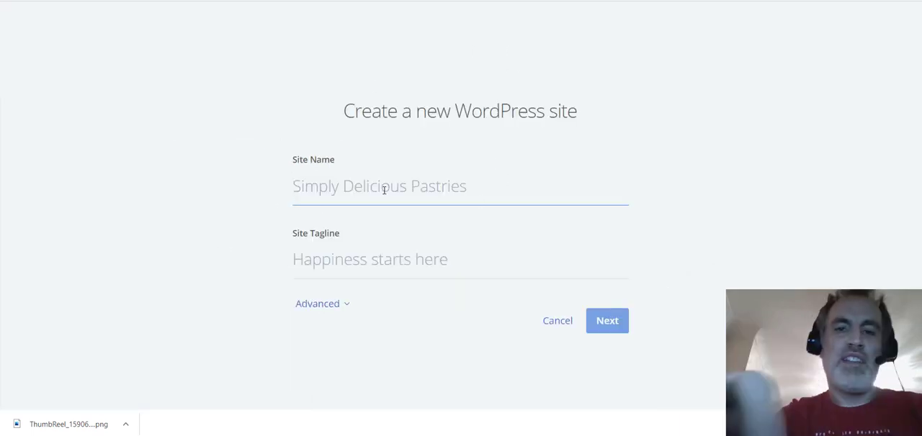
Name the site My New Site with tagline This is the tagline and continue to domain choice.
type("My Nrw")
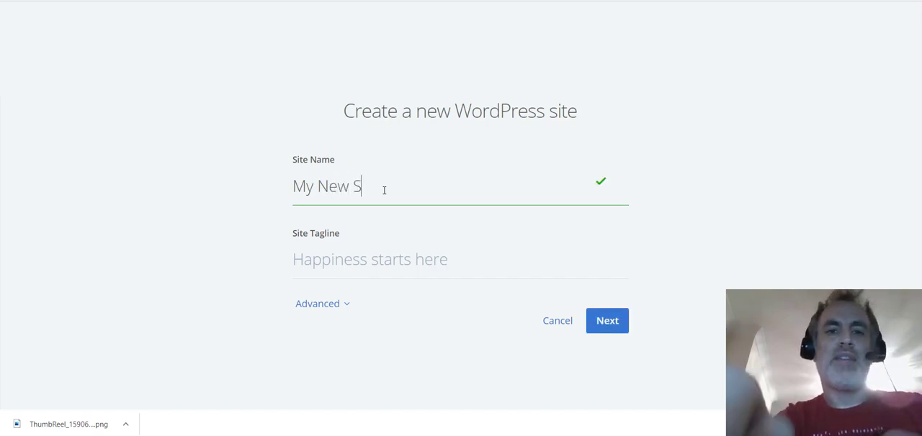
type("Ite")
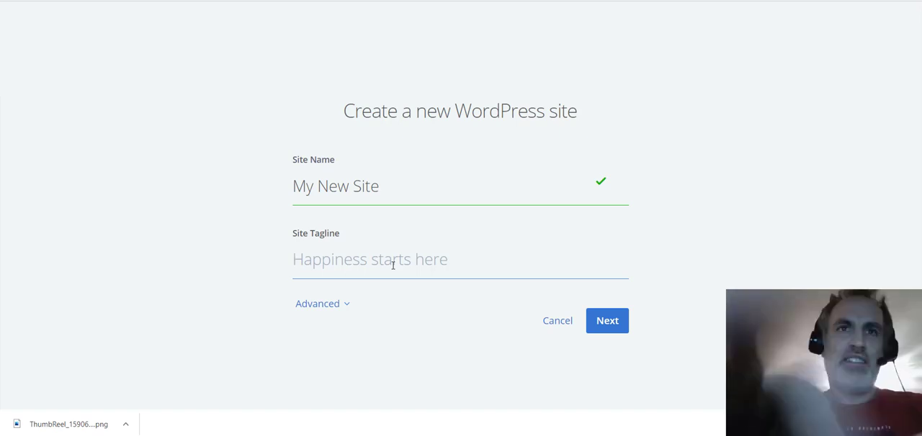
type("This is the t")
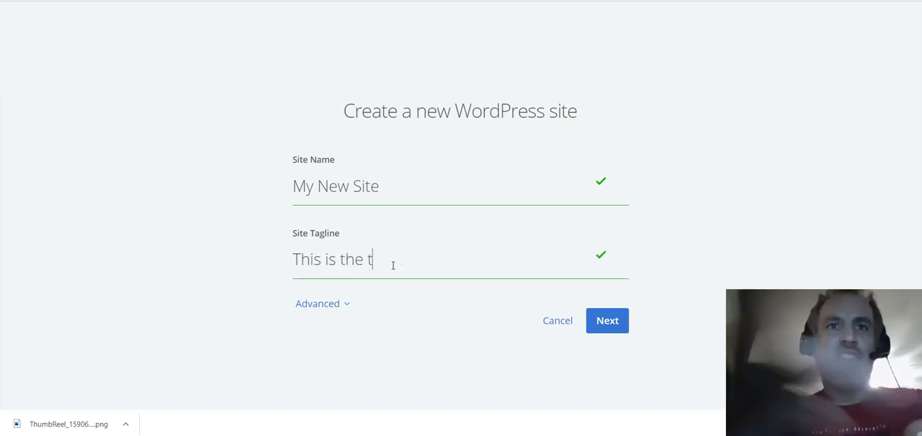
type("agline")
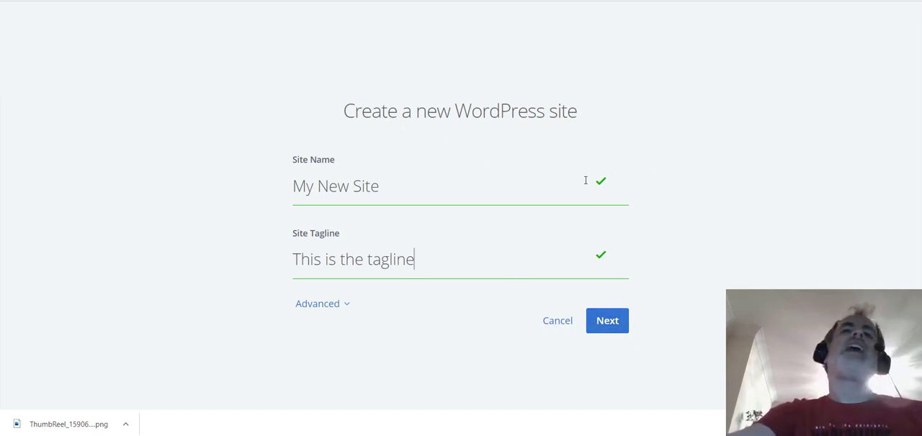
mouse_move(560, 242)
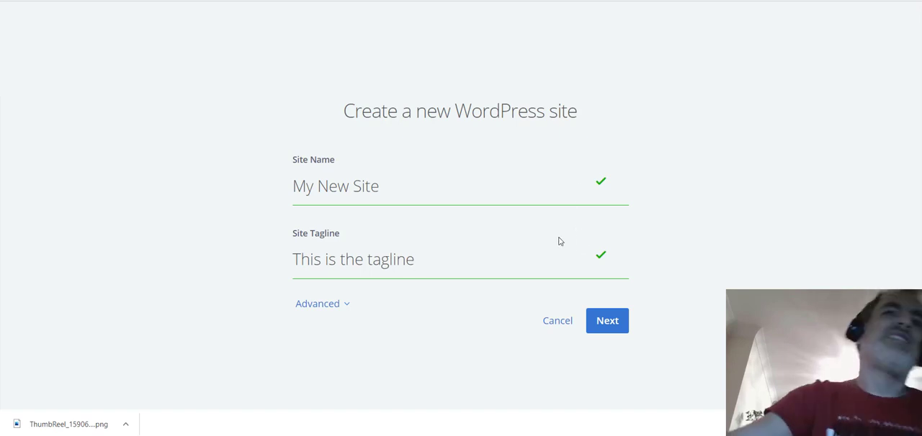
mouse_move(533, 237)
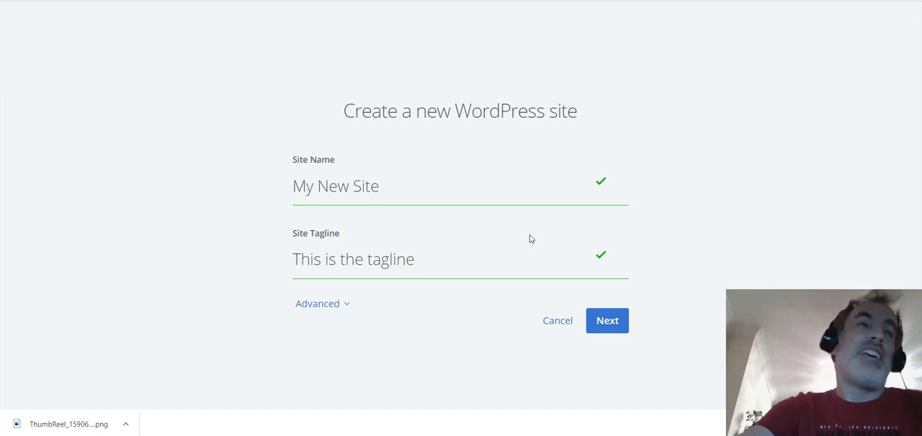
left_click(414, 259)
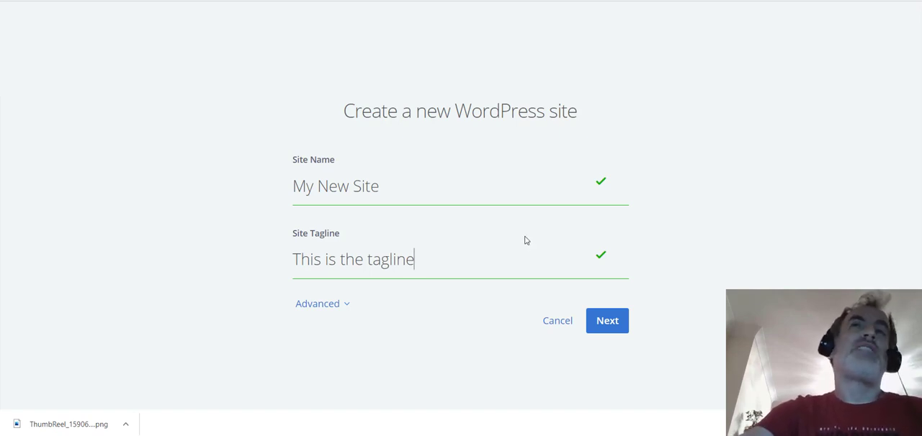
left_click(606, 319)
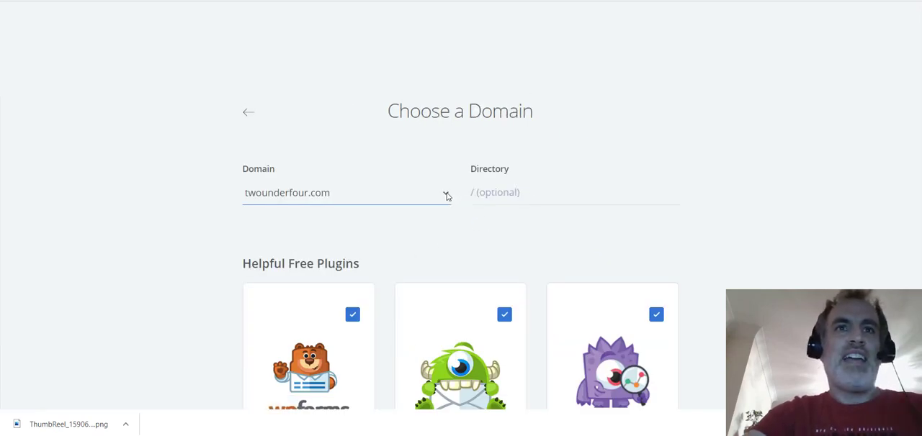
Choose wordrelease.com as the domain and untick WP Forms, Opt-in Monster and Monster Insight.
left_click(346, 193)
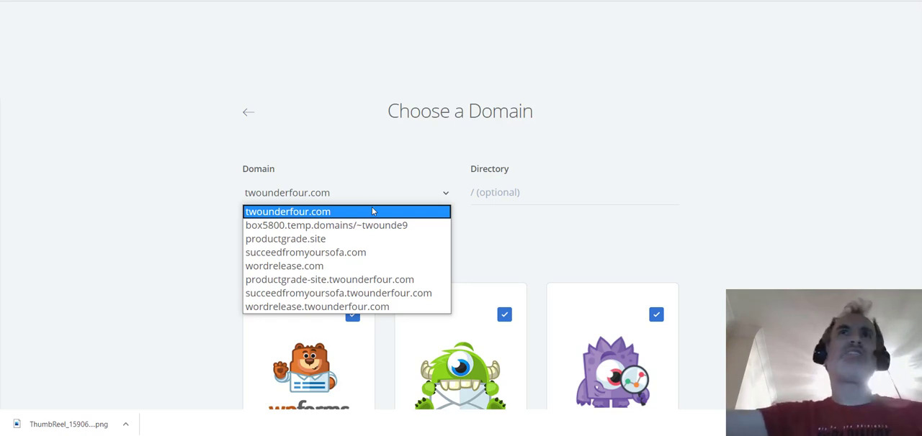
mouse_move(384, 93)
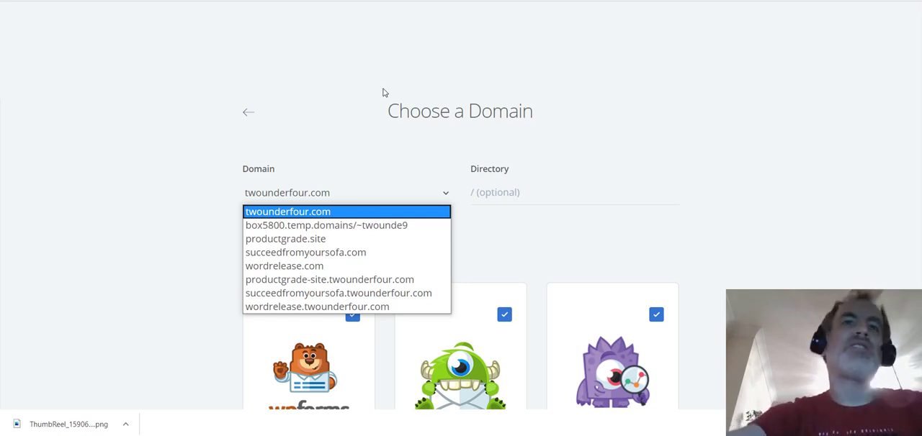
mouse_move(383, 116)
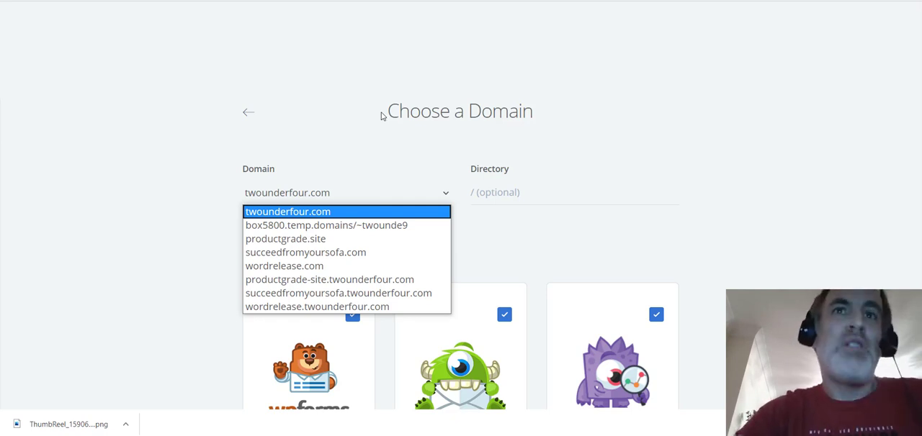
mouse_move(356, 210)
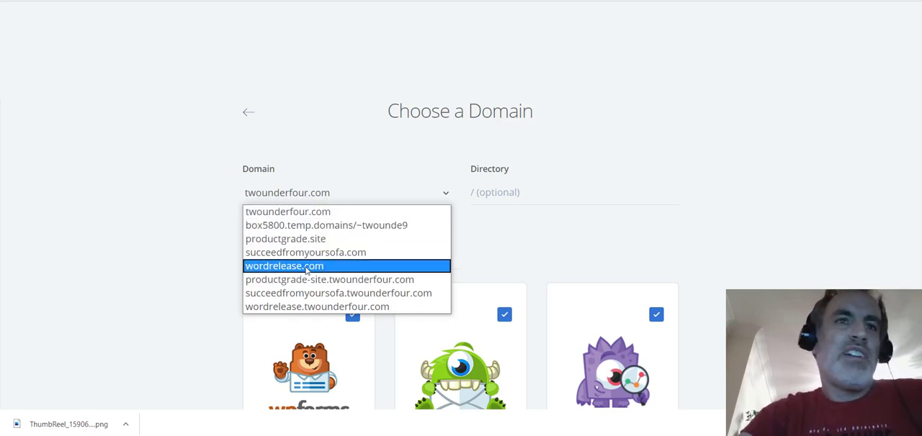
left_click(283, 265)
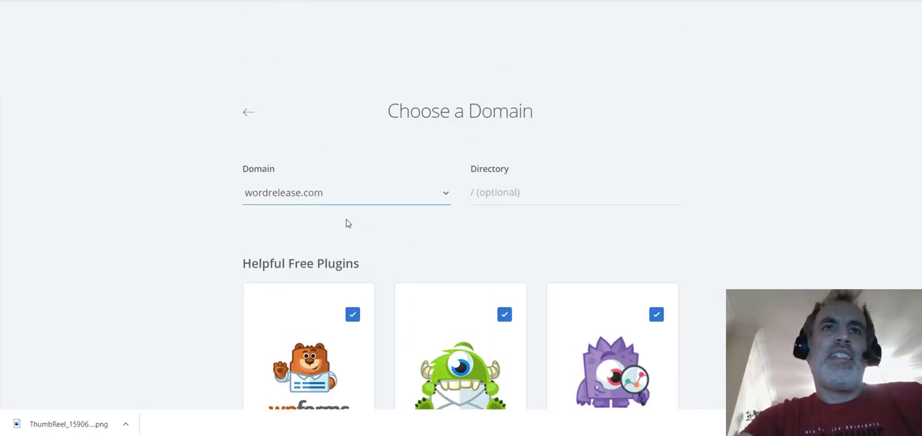
scroll("down", 3)
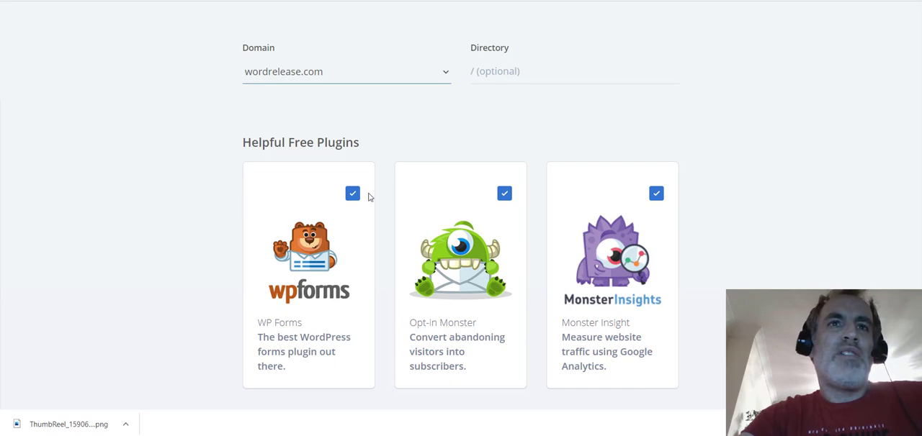
left_click(351, 193)
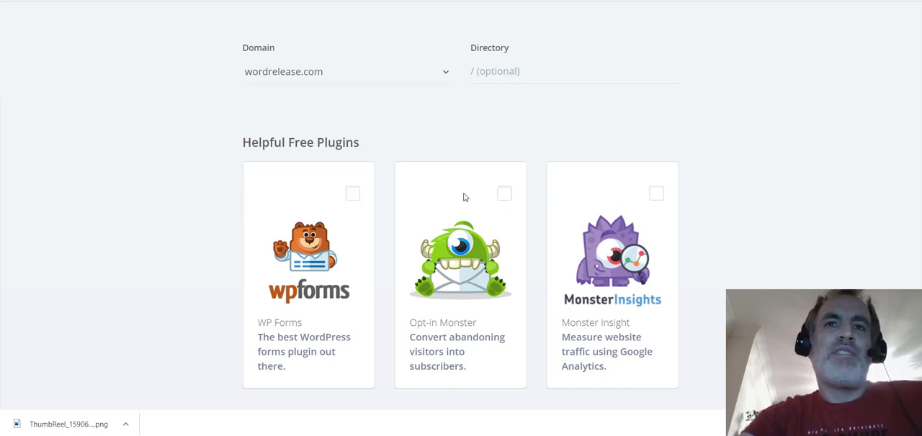
scroll("down", 3)
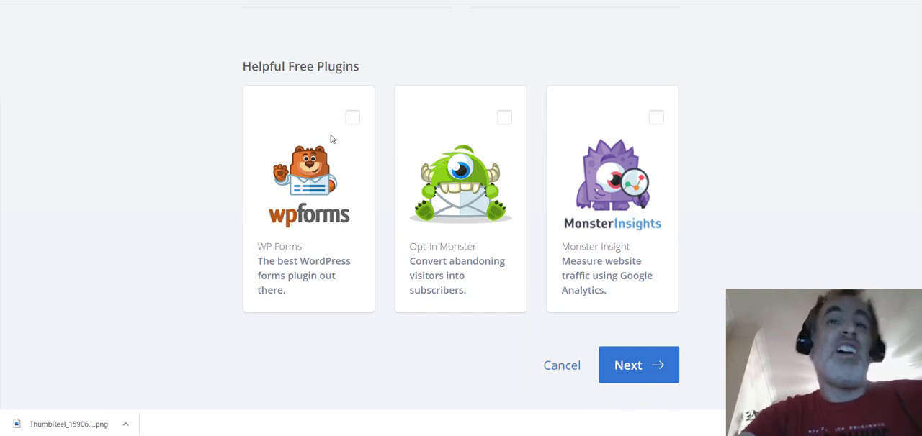
Install WordPress on wordrelease.com and review the login details on the success page.
left_click(637, 366)
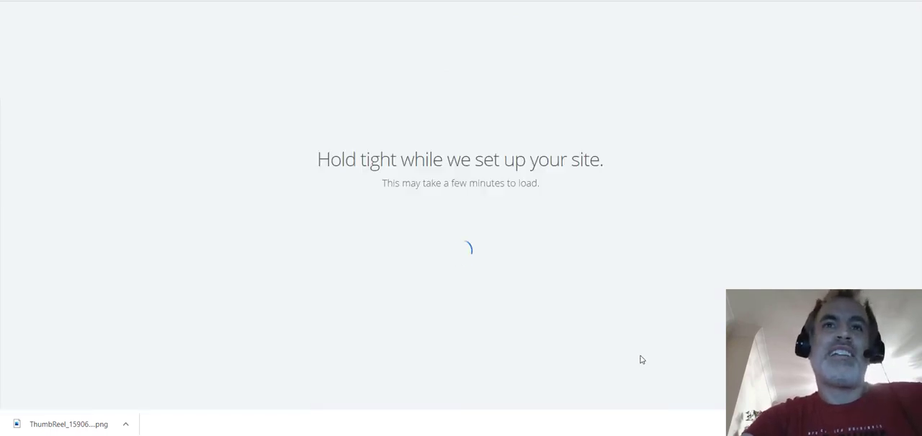
mouse_move(533, 218)
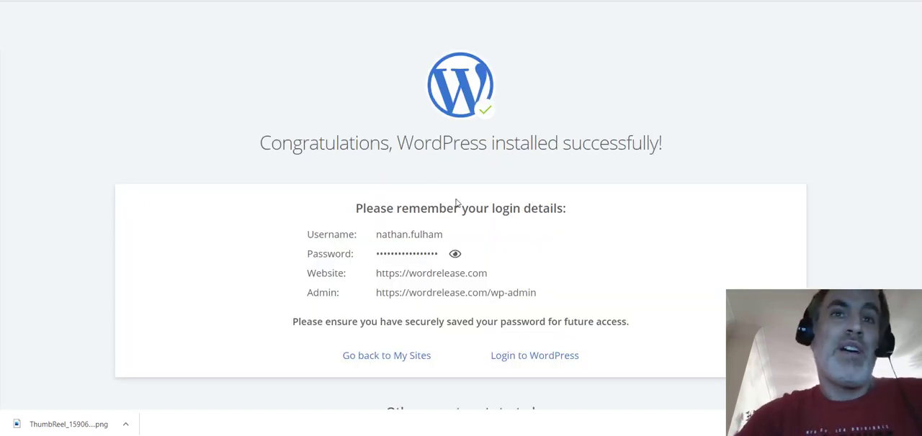
scroll("down", 3)
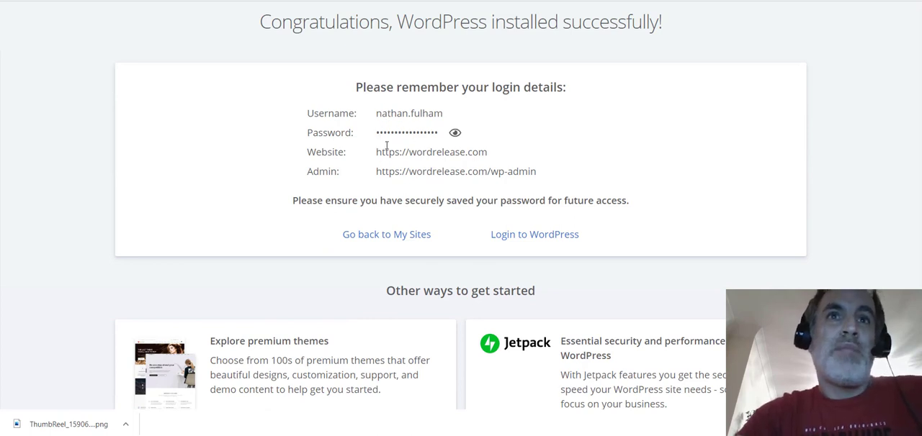
mouse_move(435, 187)
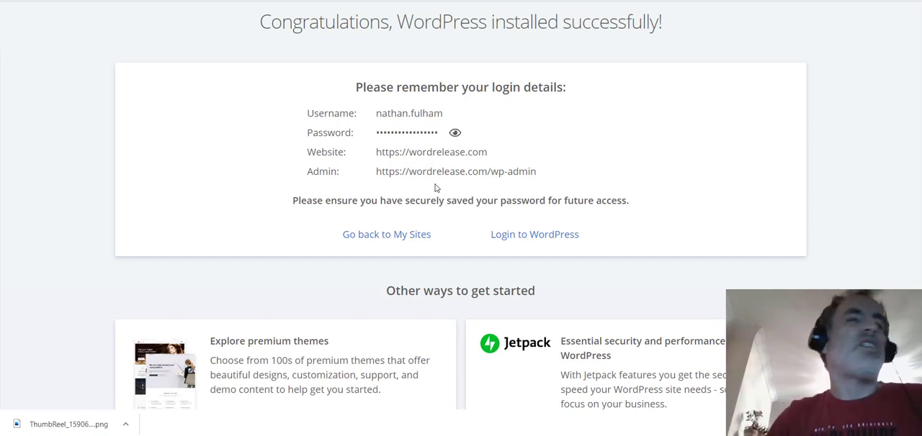
mouse_move(386, 233)
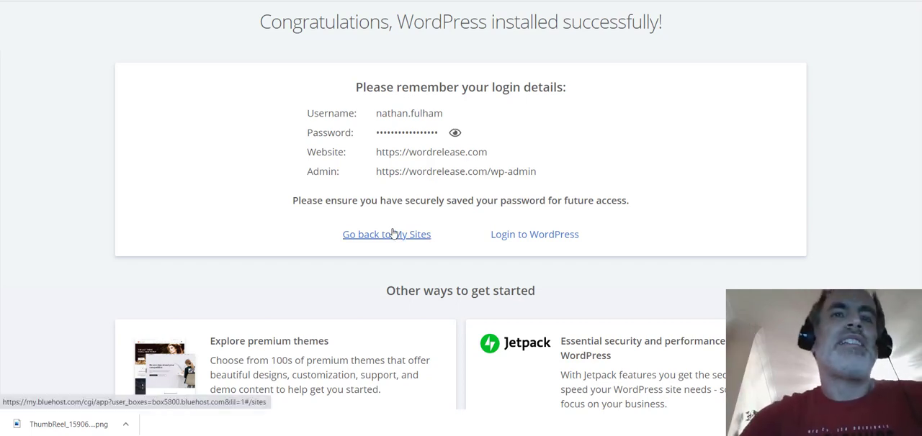
Return to My Sites listing wordrelease.com alongside twounderfour.com.
left_click(386, 234)
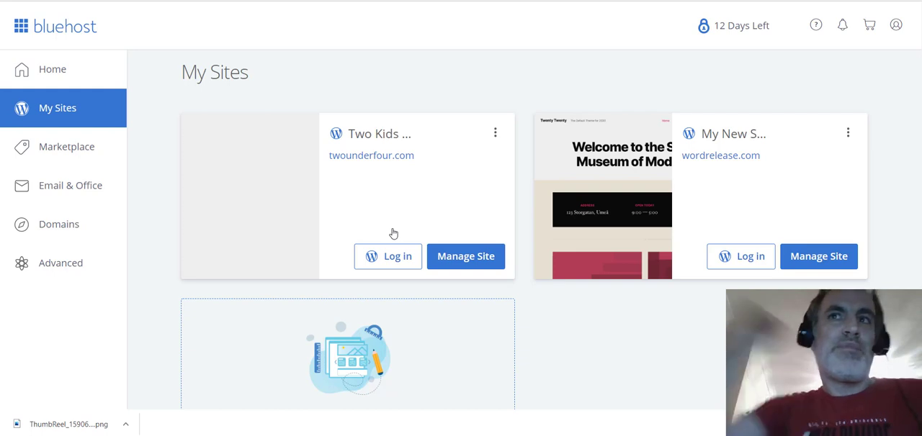
mouse_move(507, 144)
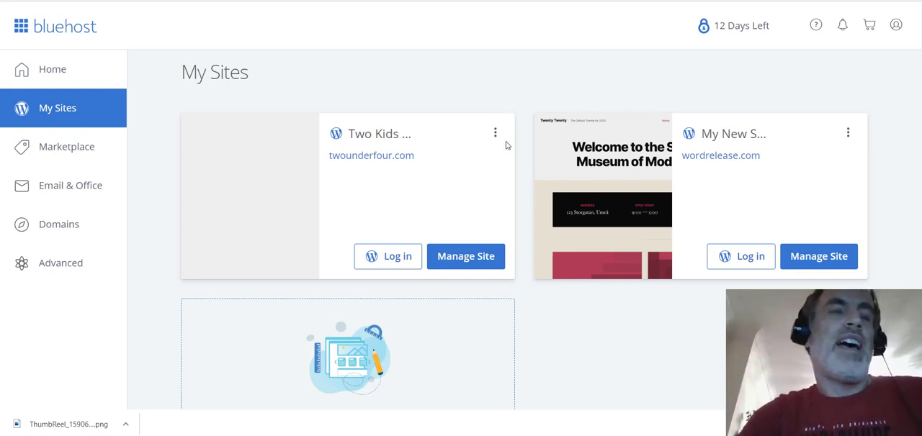
mouse_move(669, 193)
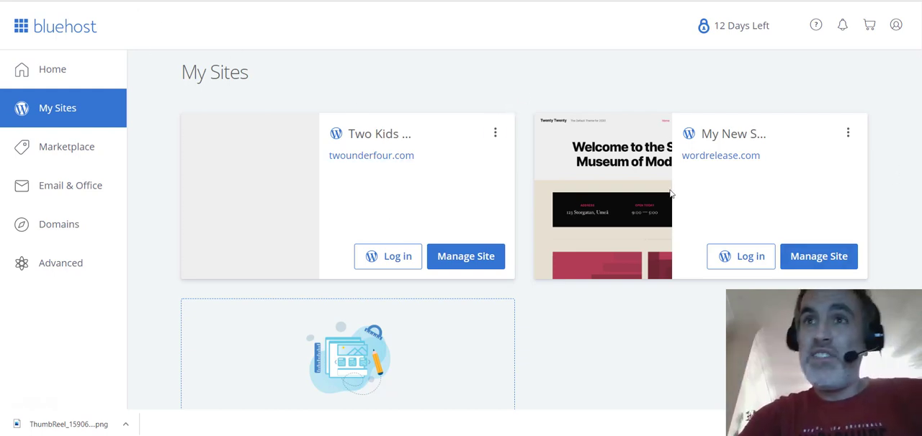
mouse_move(801, 190)
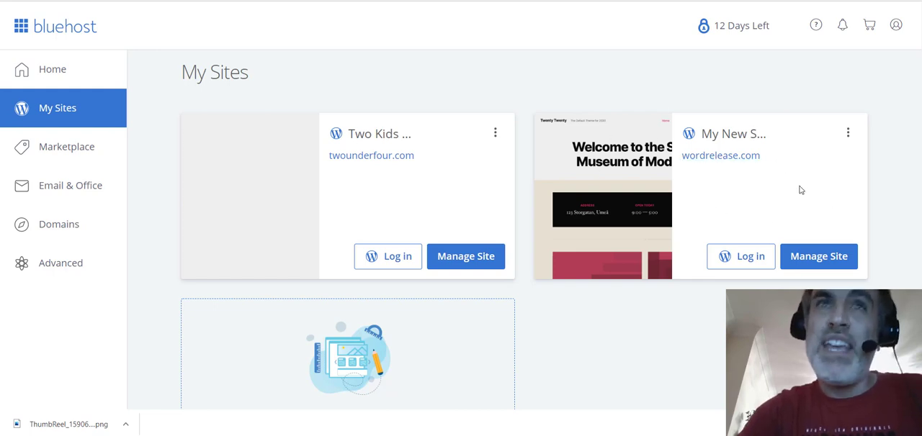
mouse_move(726, 187)
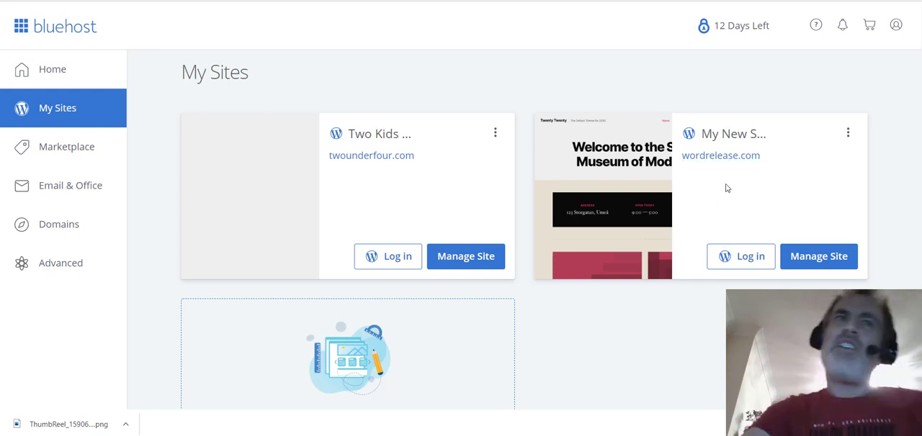
mouse_move(697, 191)
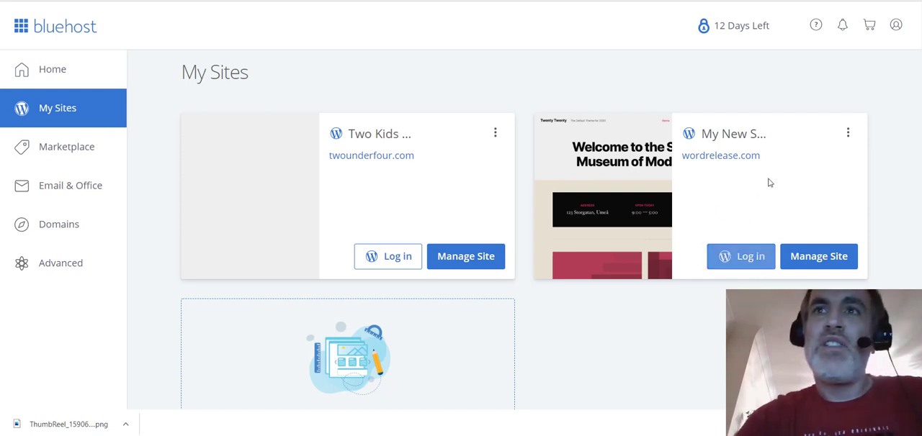
mouse_move(671, 112)
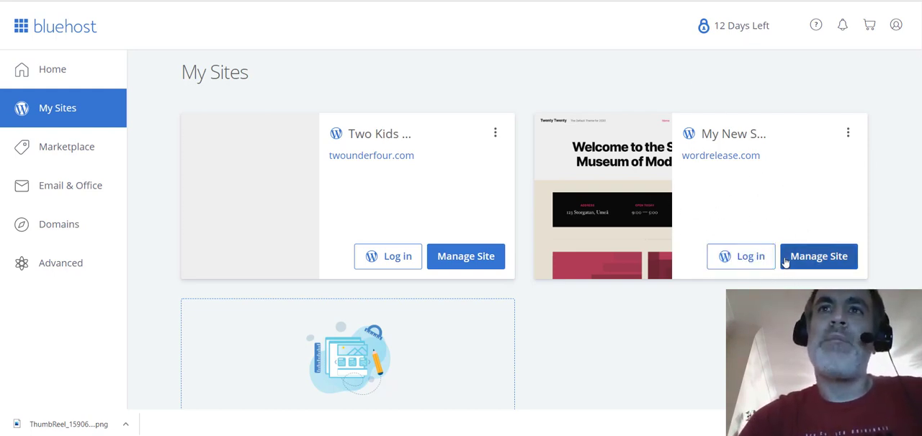
mouse_move(67, 147)
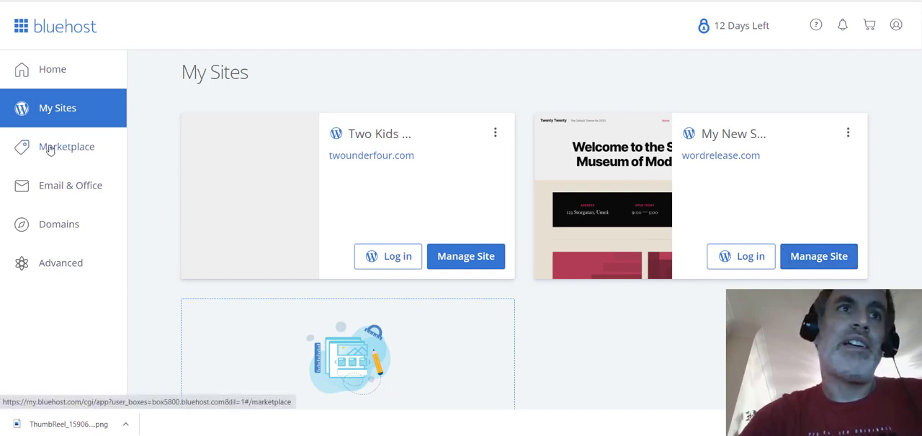
left_click(66, 147)
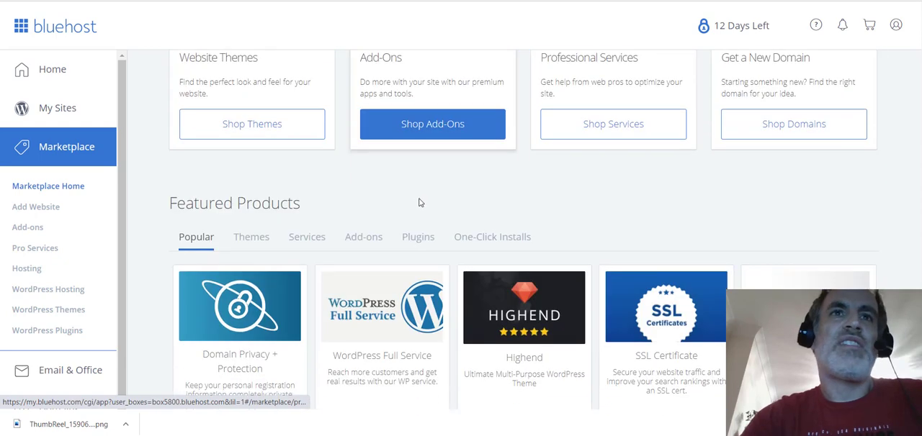
scroll("up", 3)
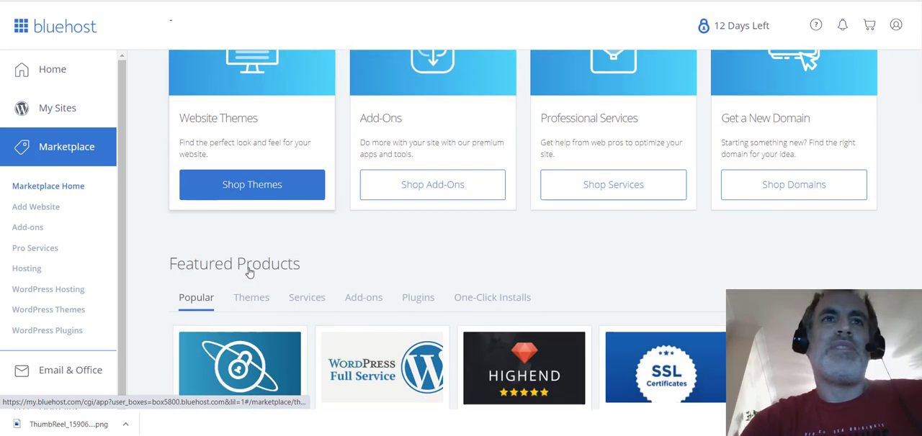
scroll("up", 3)
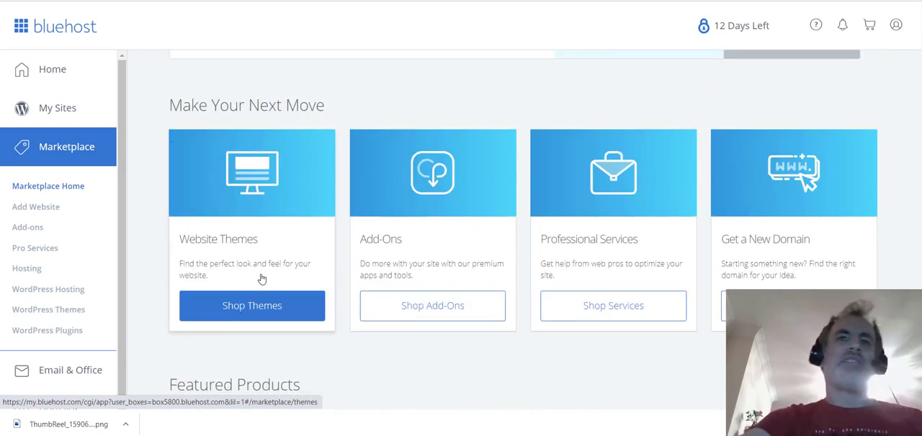
scroll("down", 3)
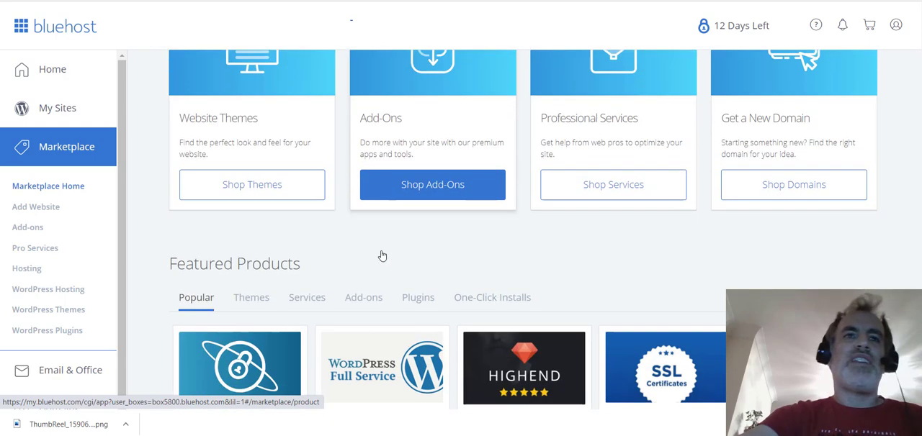
scroll("down", 3)
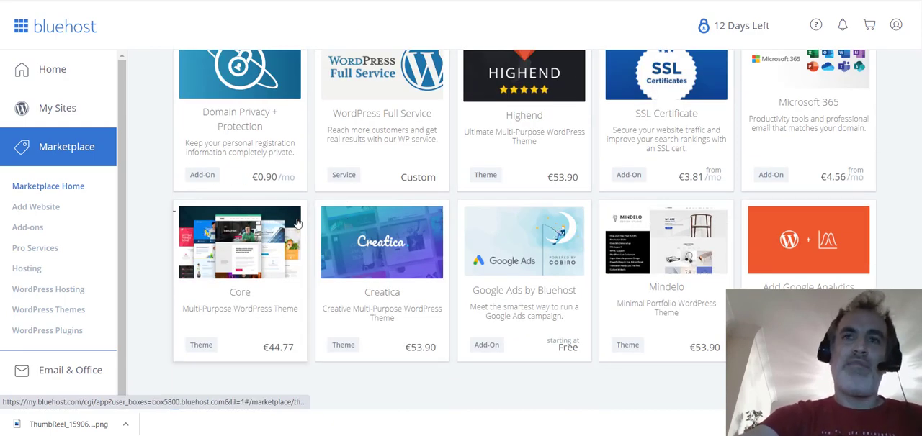
mouse_move(286, 222)
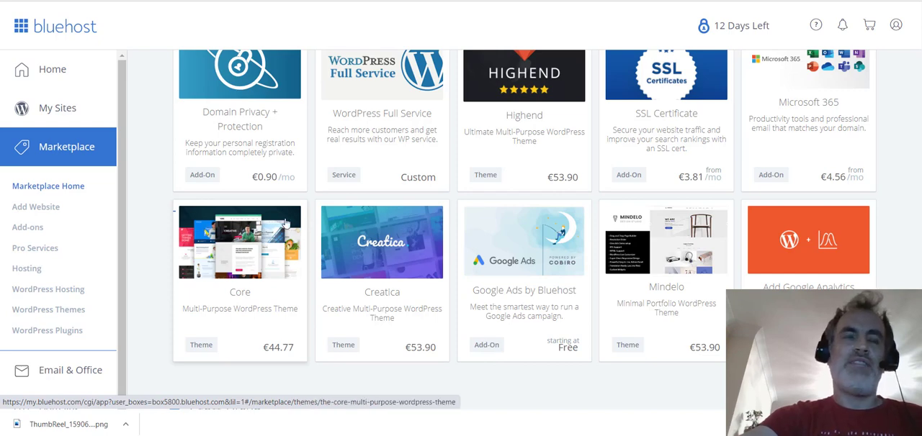
scroll("down", 3)
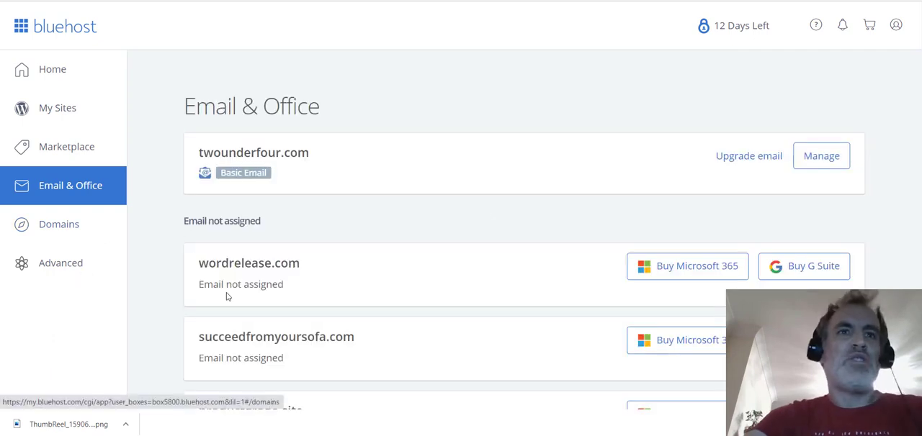
Leave Email & Office for the Domains page listing the account's four domains.
scroll("down", 3)
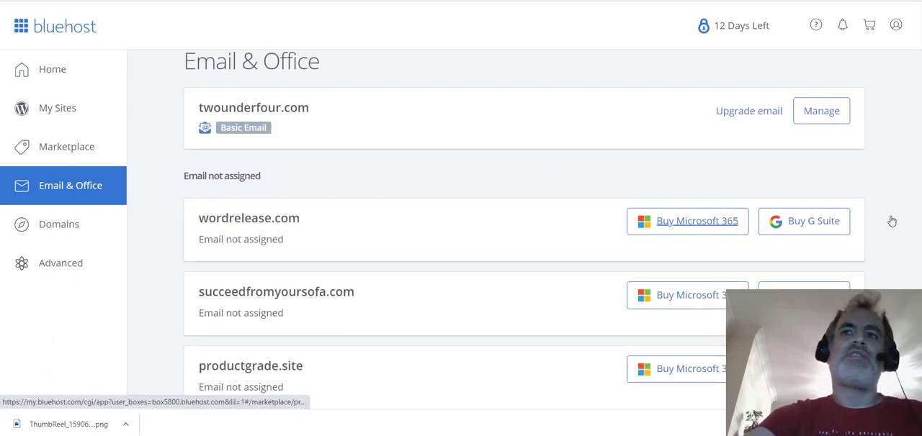
mouse_move(746, 178)
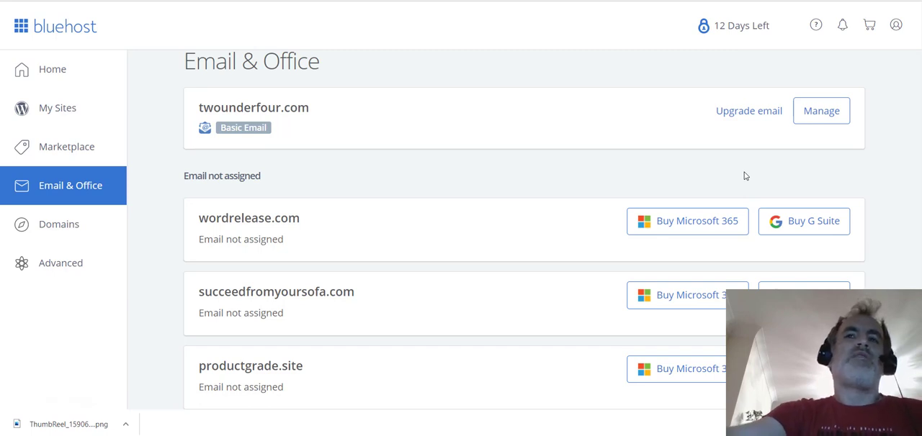
mouse_move(710, 175)
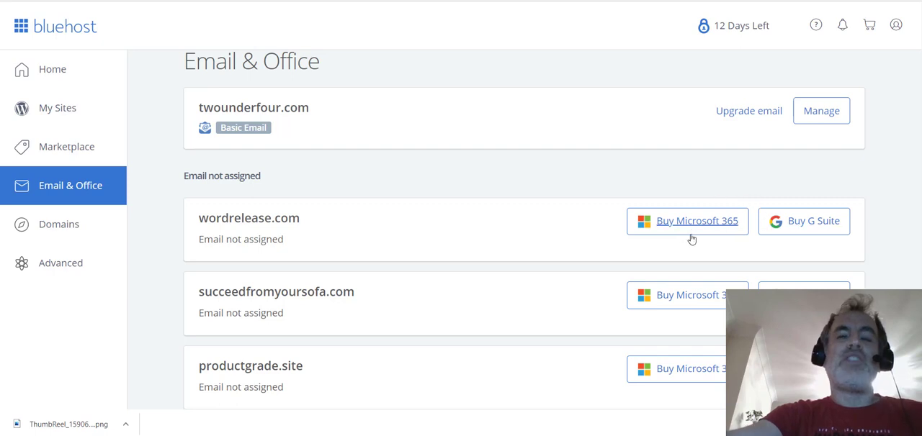
mouse_move(219, 124)
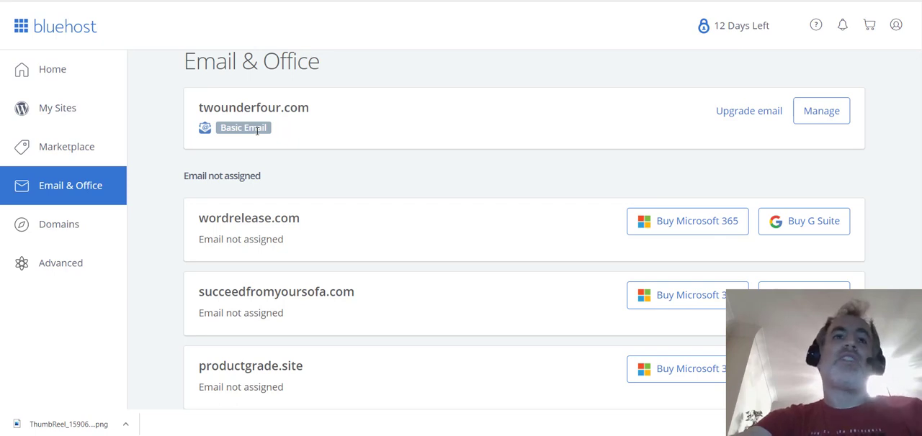
mouse_move(314, 242)
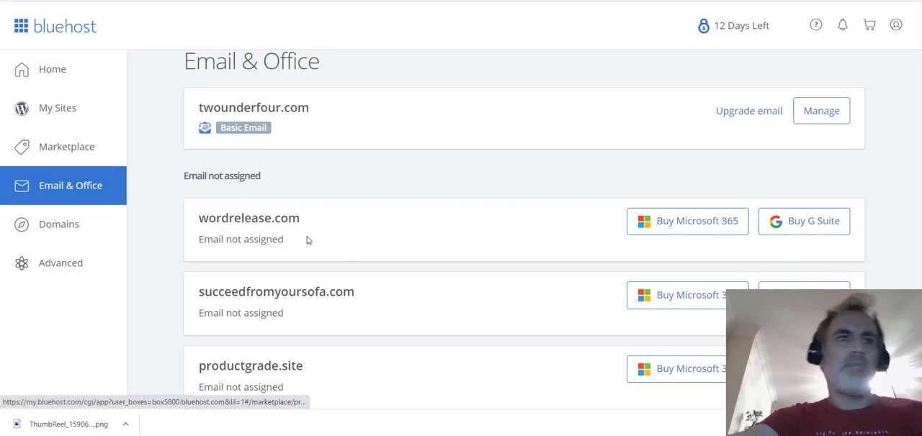
left_click(58, 225)
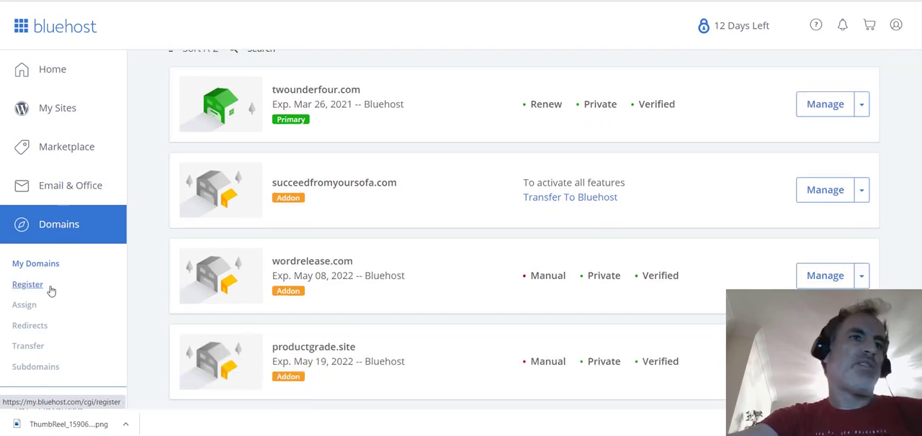
mouse_move(32, 288)
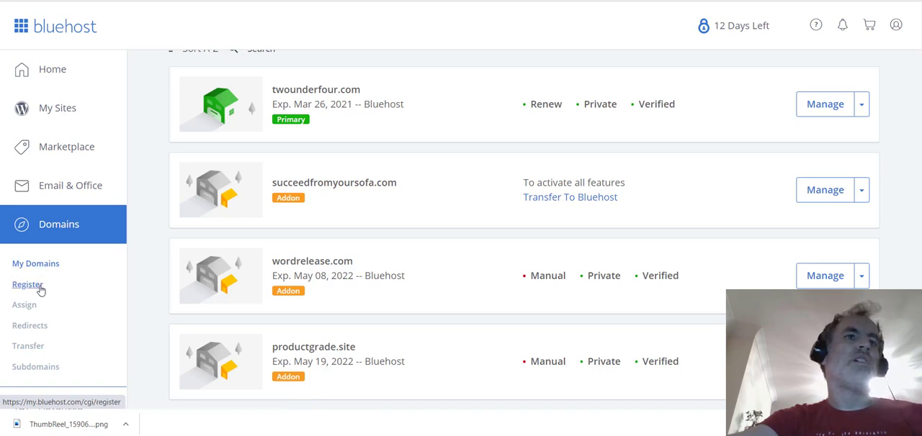
Search availability of thenameformysite, showing .com at €10.95 with .store and .org taken.
left_click(27, 283)
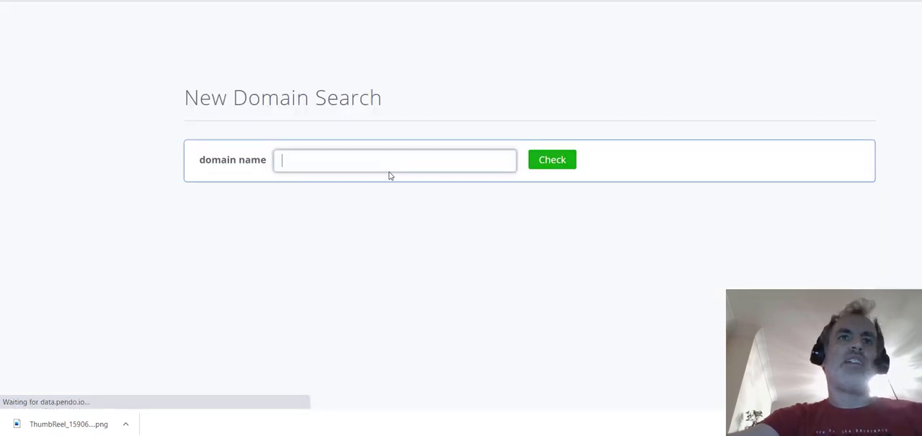
left_click(394, 159)
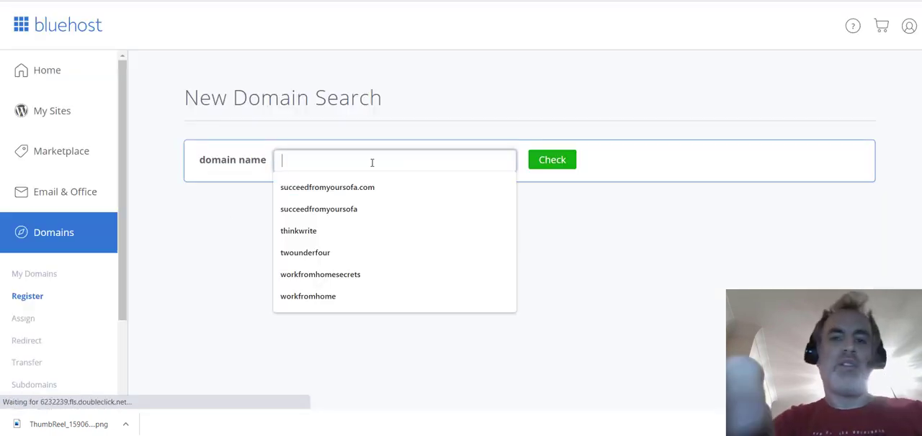
type("thenamefor")
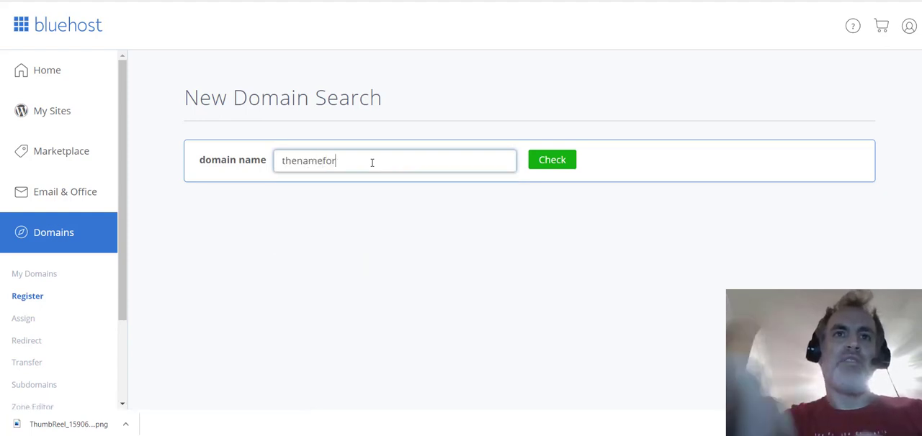
type("mysite")
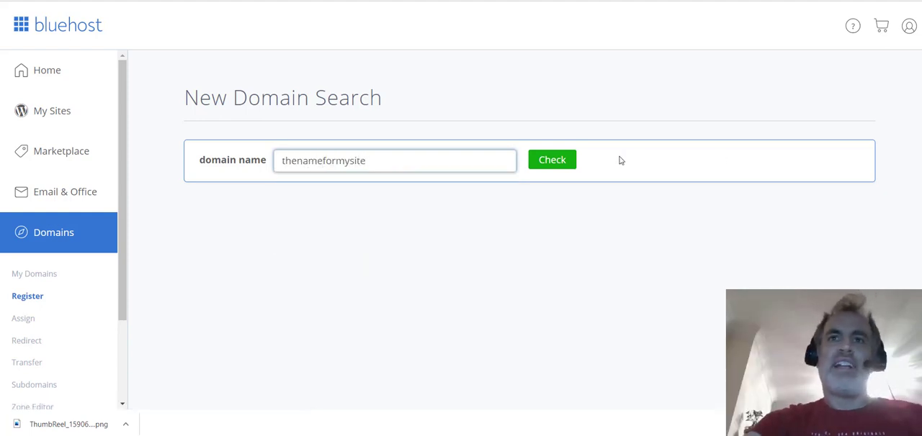
left_click(551, 158)
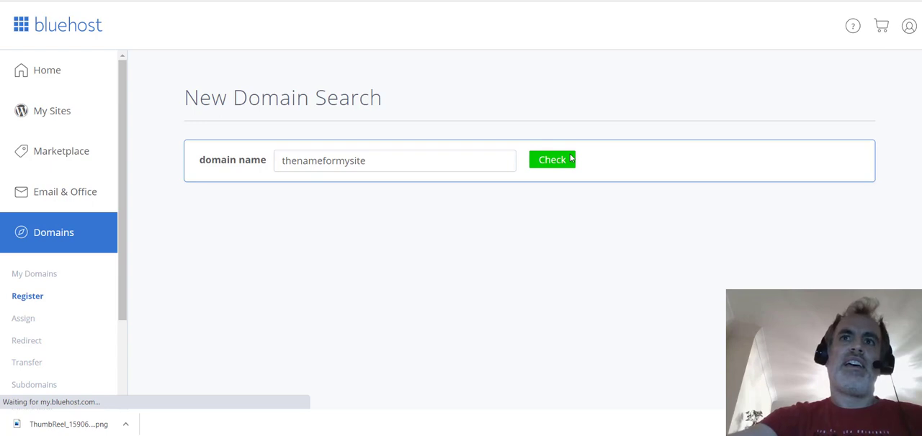
left_click(552, 158)
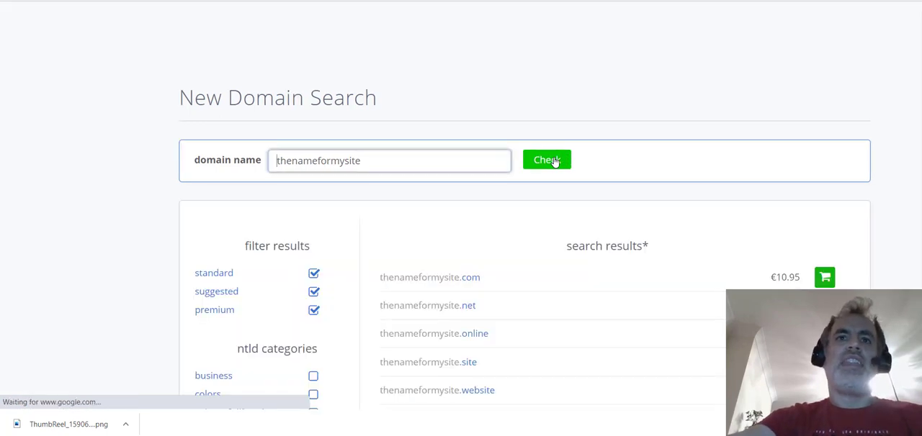
left_click(547, 160)
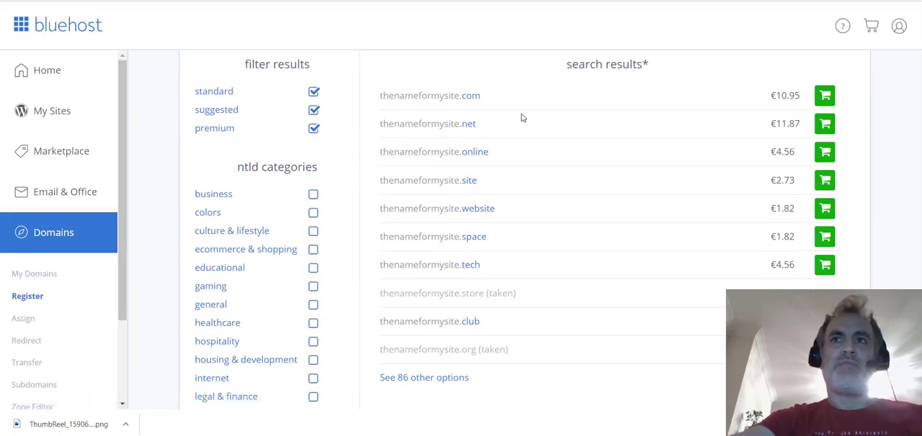
mouse_move(756, 105)
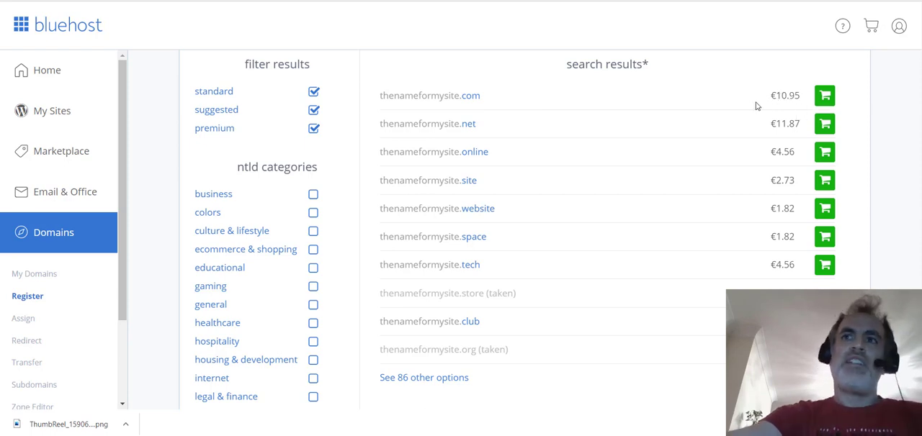
mouse_move(823, 95)
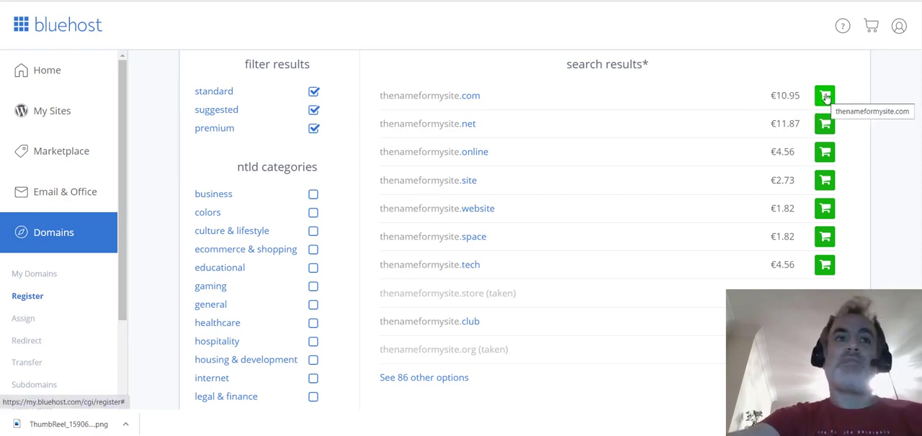
mouse_move(47, 69)
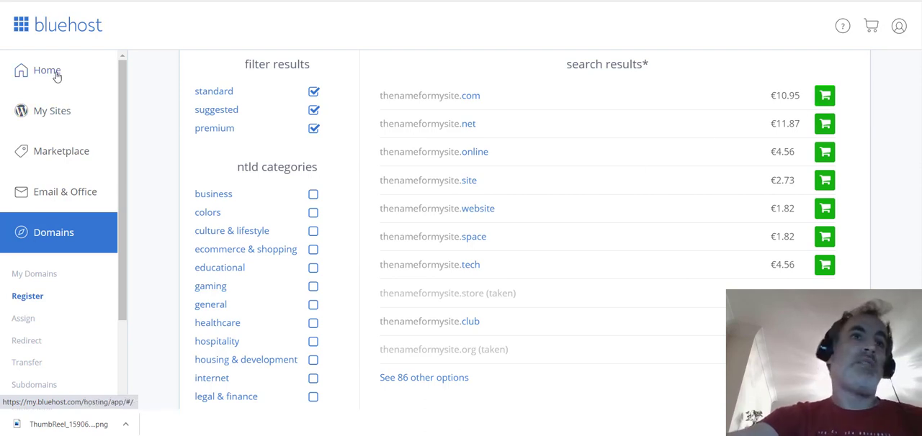
Return to the account home with the twounderfour.com launch checklist.
left_click(46, 69)
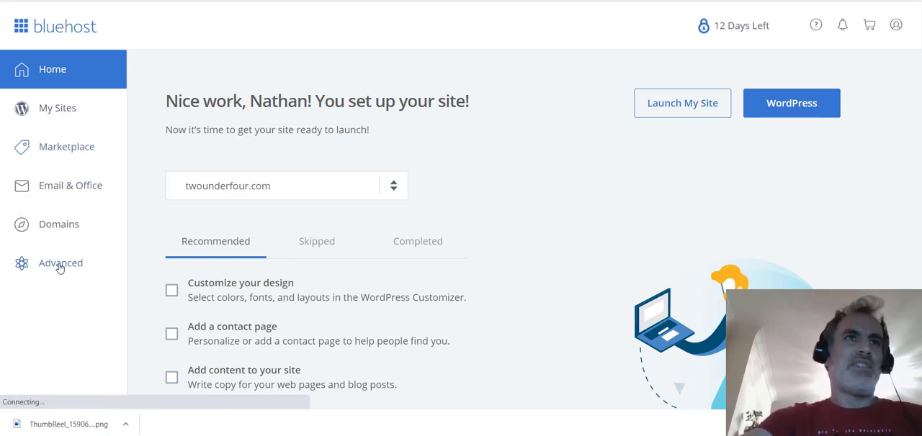
Review the Advanced control panel down to the Softaculous apps installer listing WordPress, Joomla and more.
left_click(61, 262)
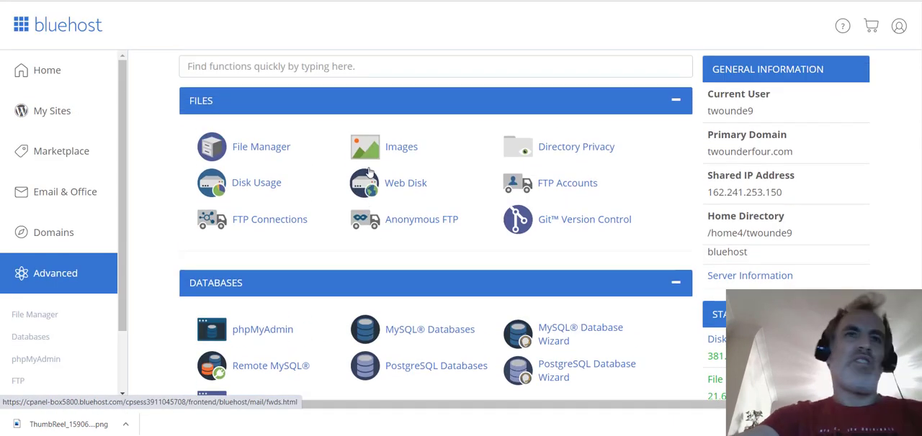
scroll("down", 3)
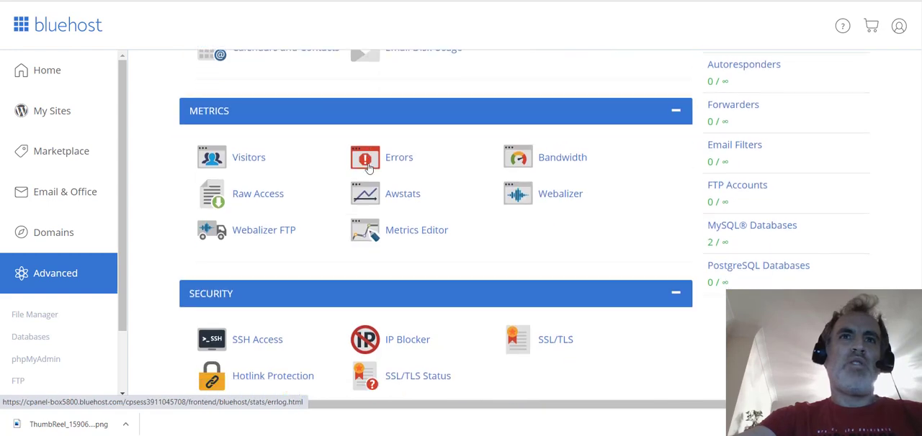
scroll("up", 3)
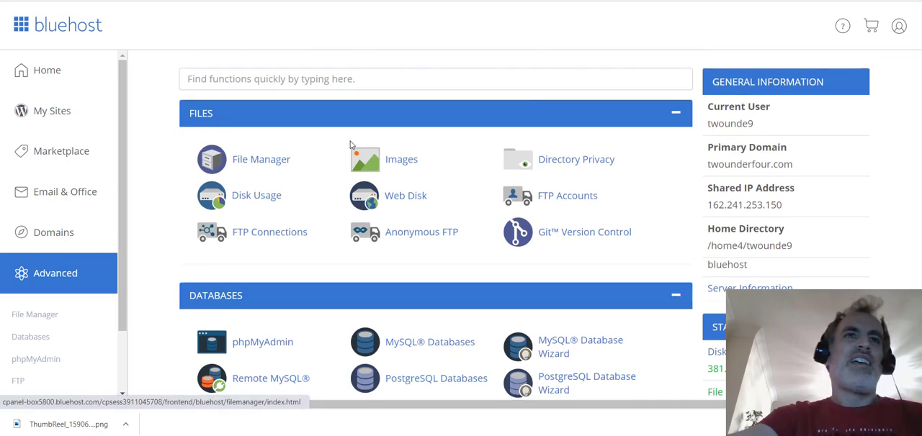
scroll("down", 3)
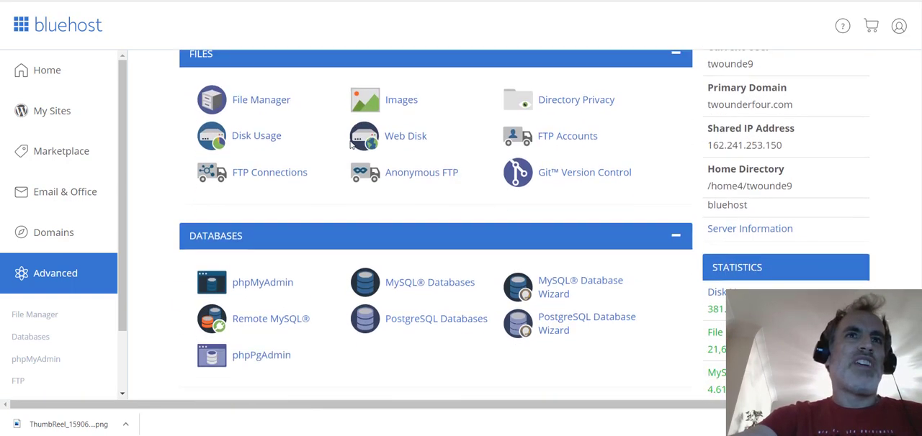
scroll("down", 3)
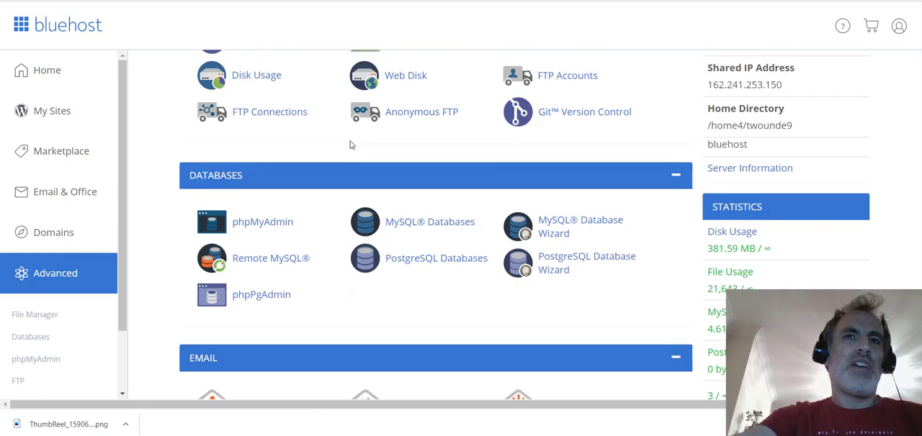
scroll("down", 3)
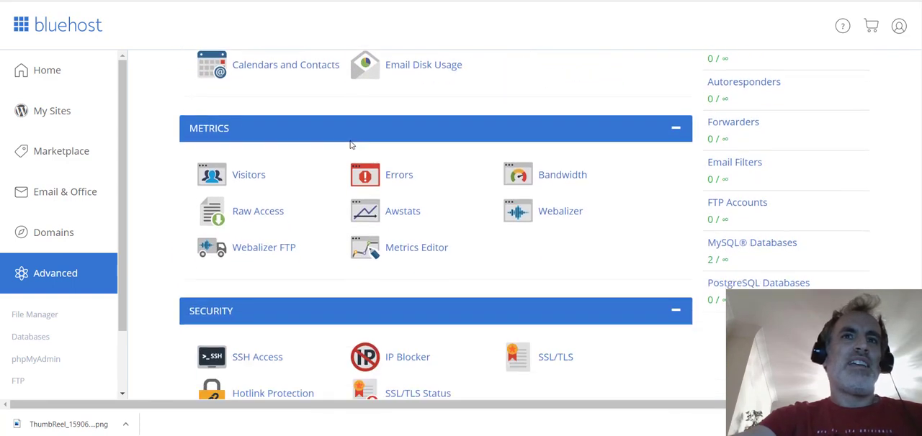
scroll("down", 3)
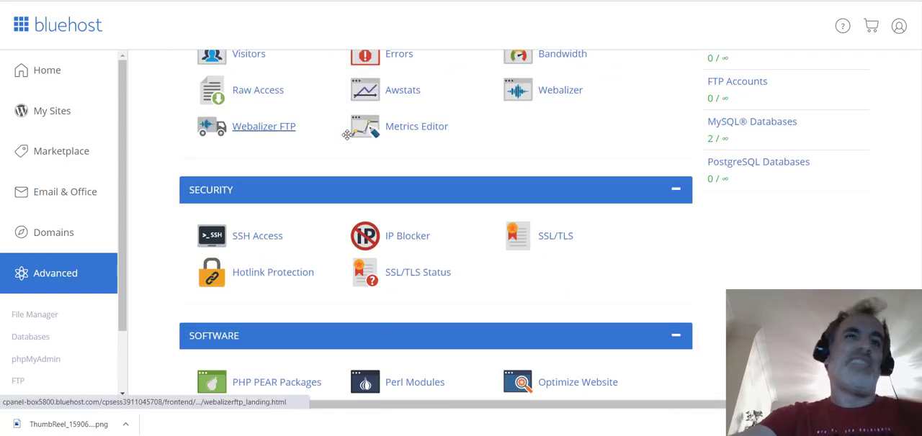
scroll("down", 3)
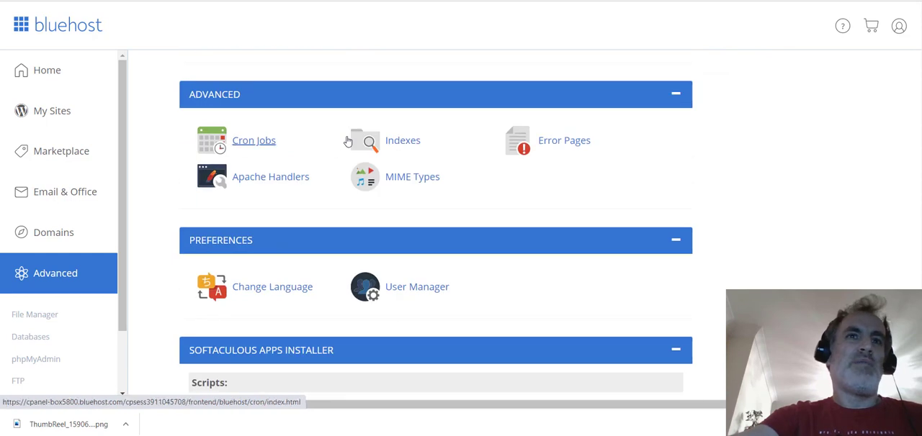
mouse_move(287, 263)
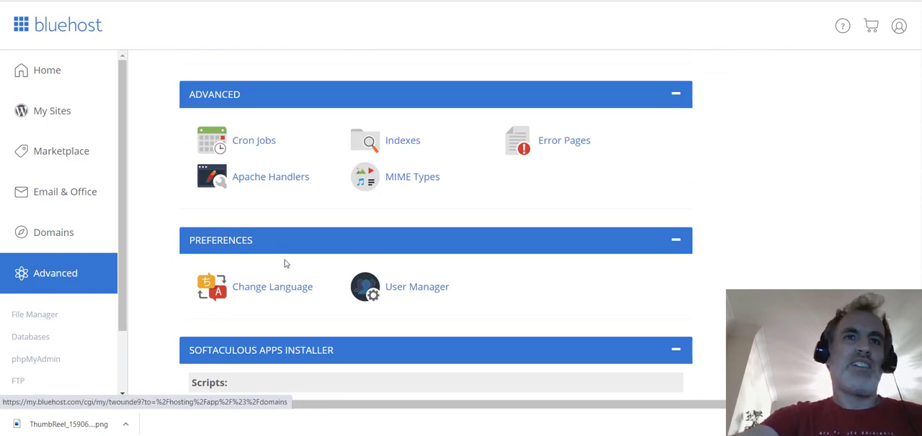
scroll("down", 3)
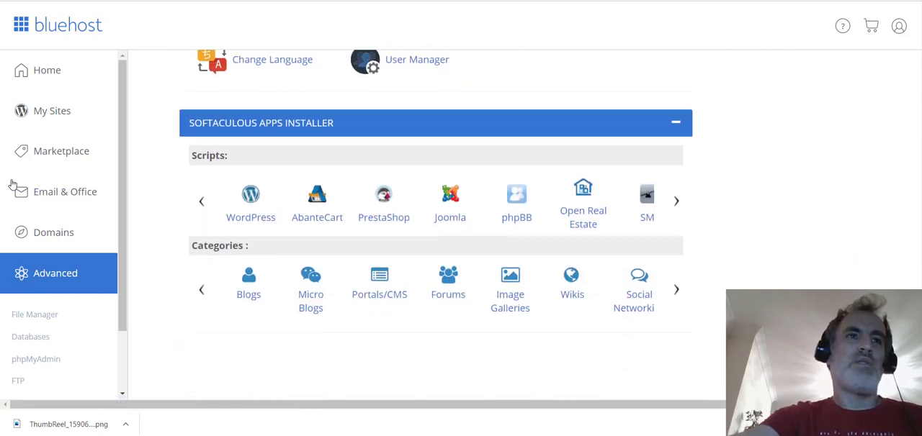
Return to the Home dashboard from the left sidebar.
left_click(46, 70)
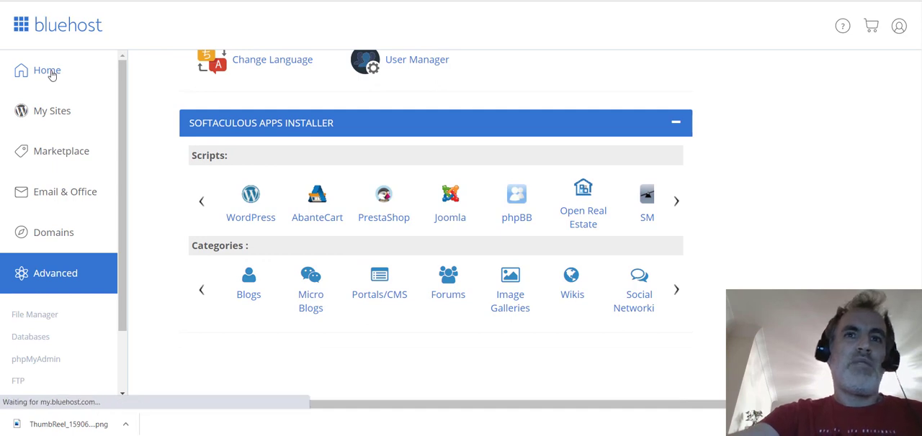
Load the Home dashboard and reveal the site list with twounderfour.com and wordrelease.com.
left_click(46, 70)
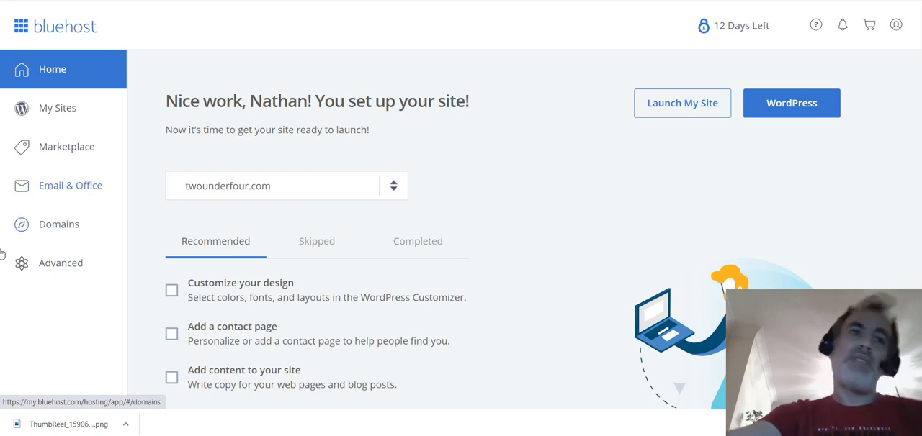
mouse_move(61, 262)
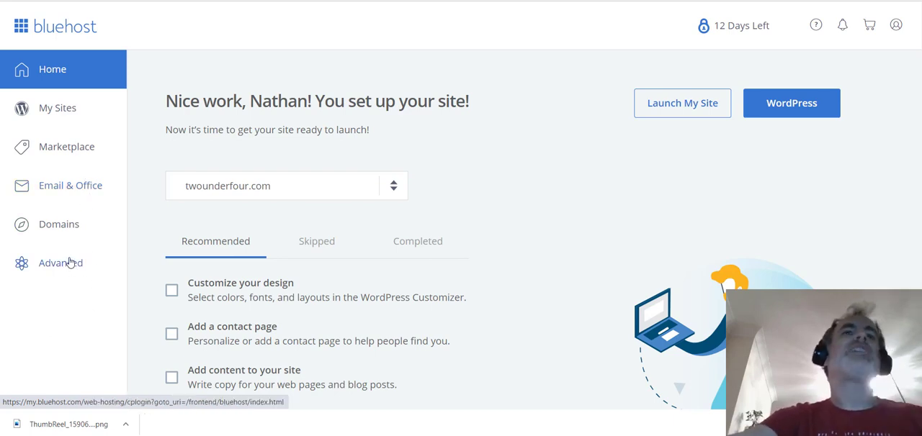
scroll("down", 3)
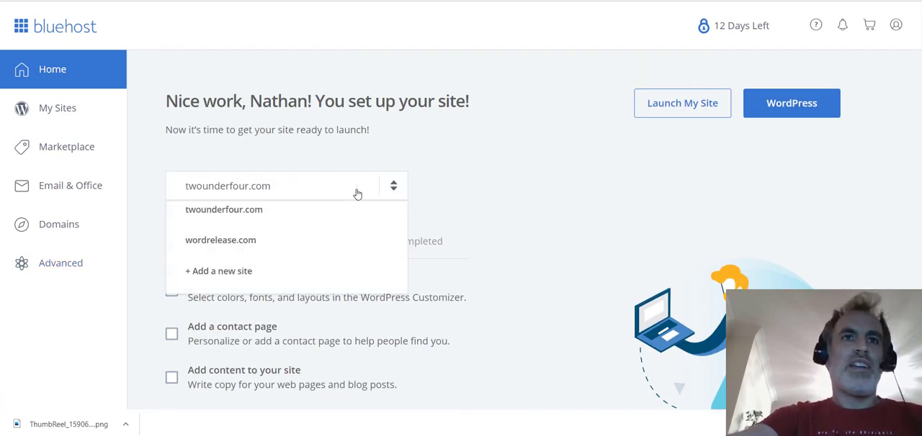
mouse_move(262, 245)
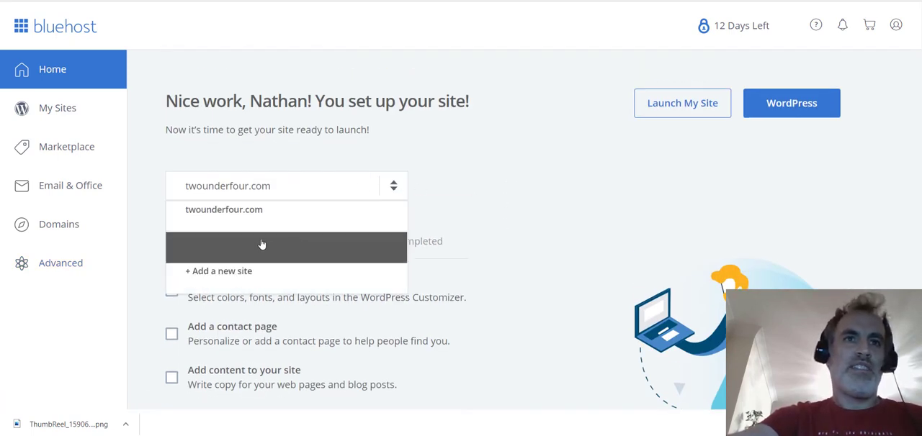
mouse_move(219, 248)
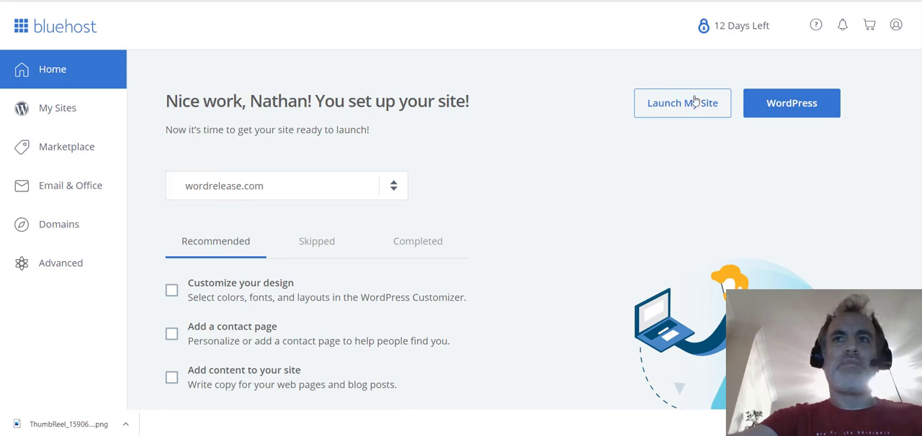
mouse_move(533, 144)
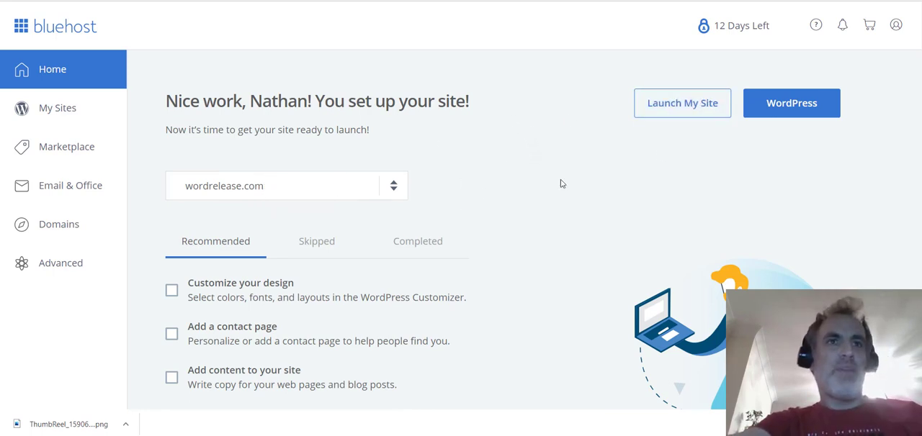
Tick the customize design, contact page, add content and email & office tools checklist tasks as done.
scroll("down", 3)
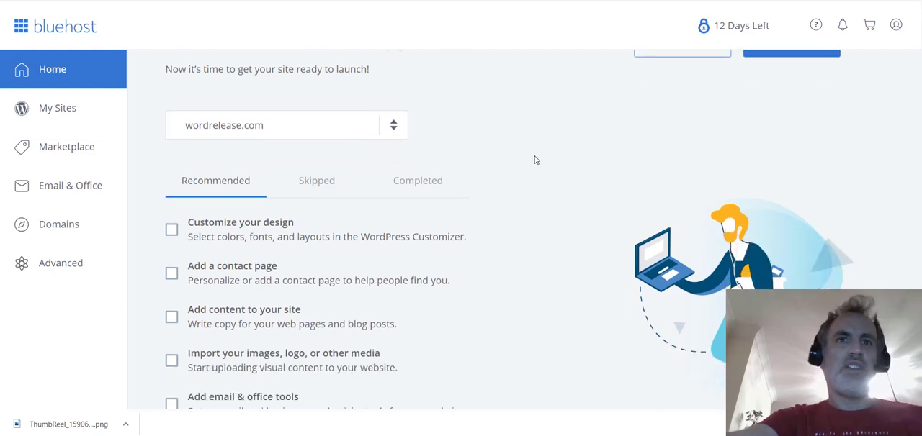
scroll("up", 3)
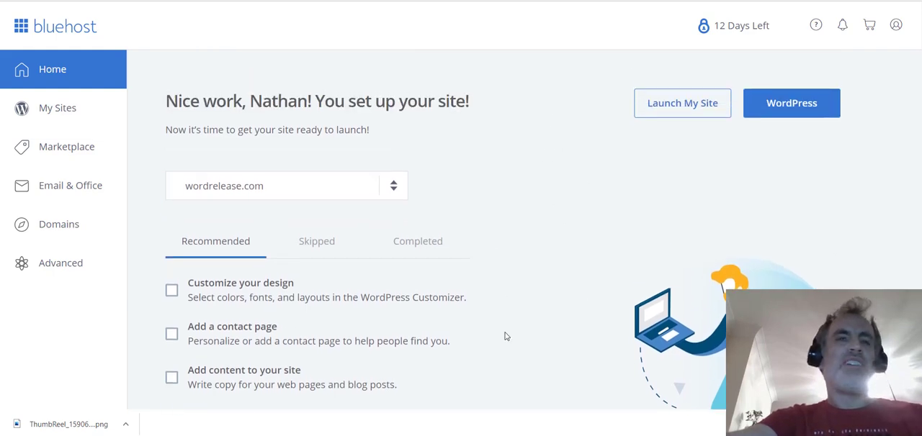
scroll("down", 3)
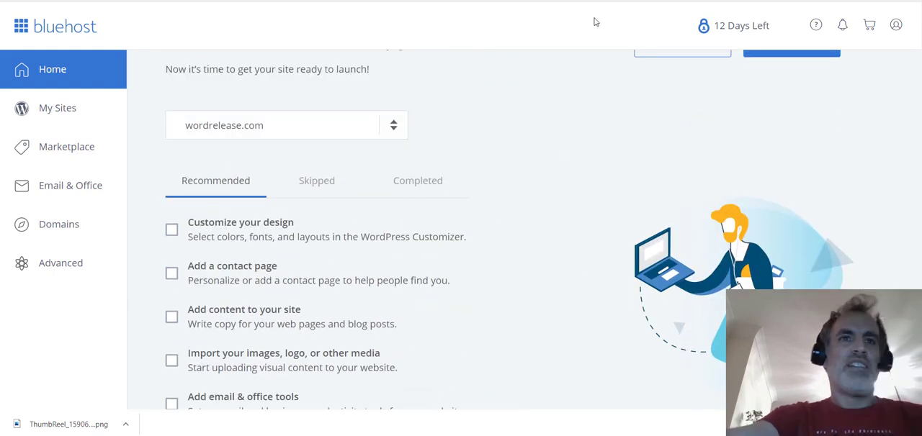
left_click(171, 229)
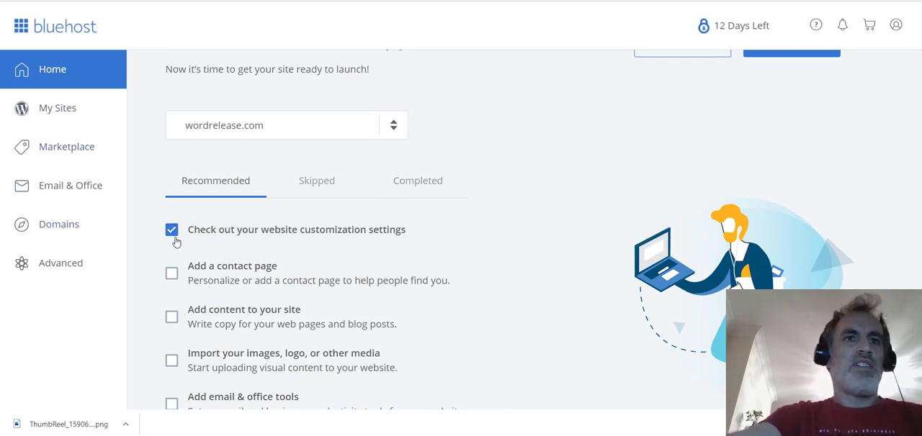
left_click(172, 274)
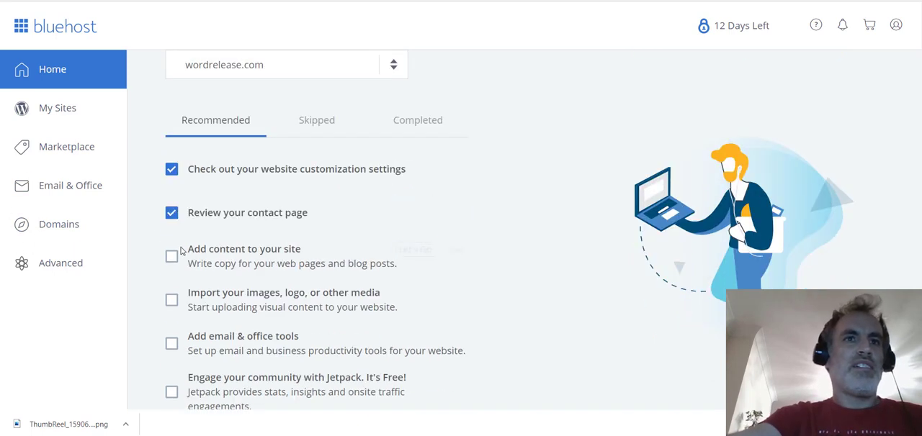
left_click(171, 256)
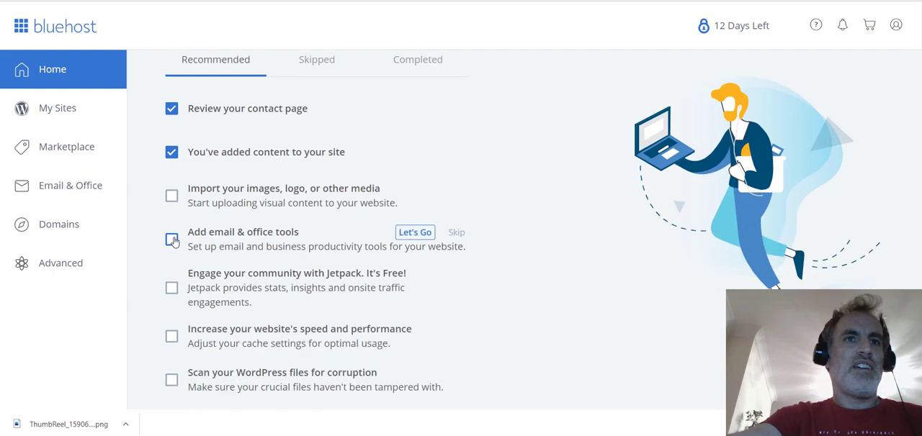
left_click(171, 239)
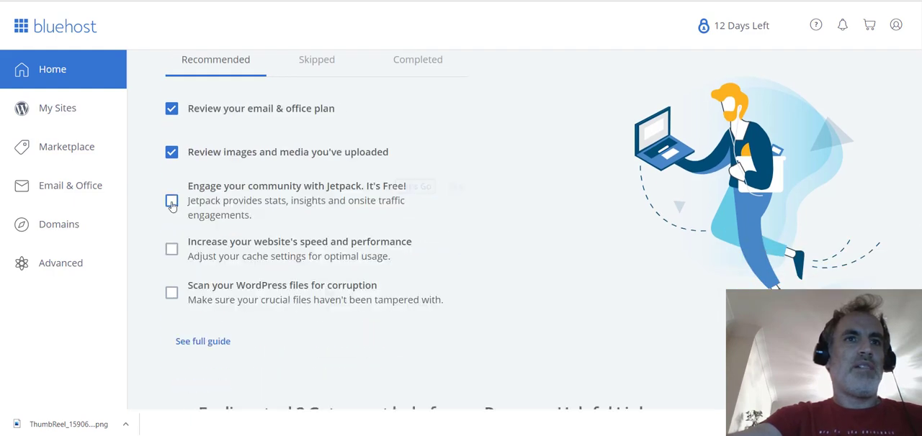
Scroll the checklist down to the expert help and Helpful Links section.
scroll("down", 3)
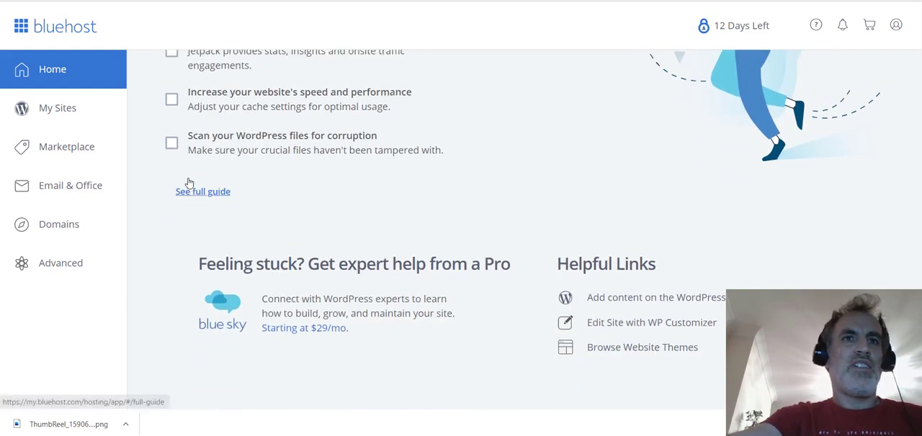
scroll("up", 3)
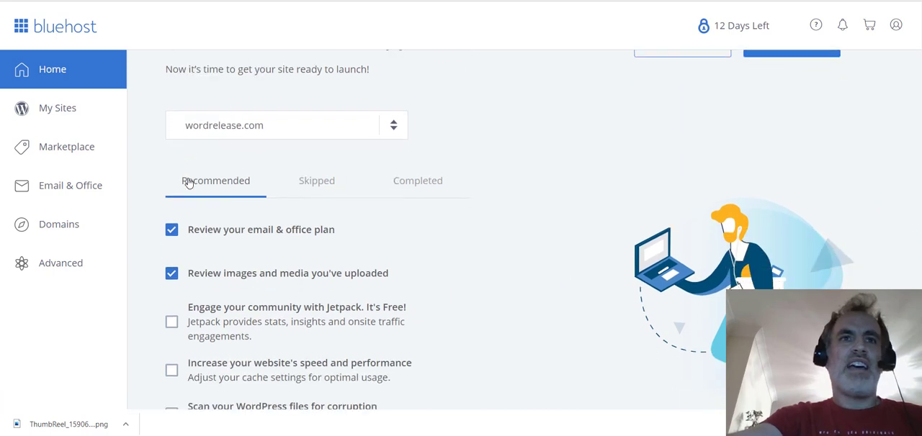
scroll("down", 3)
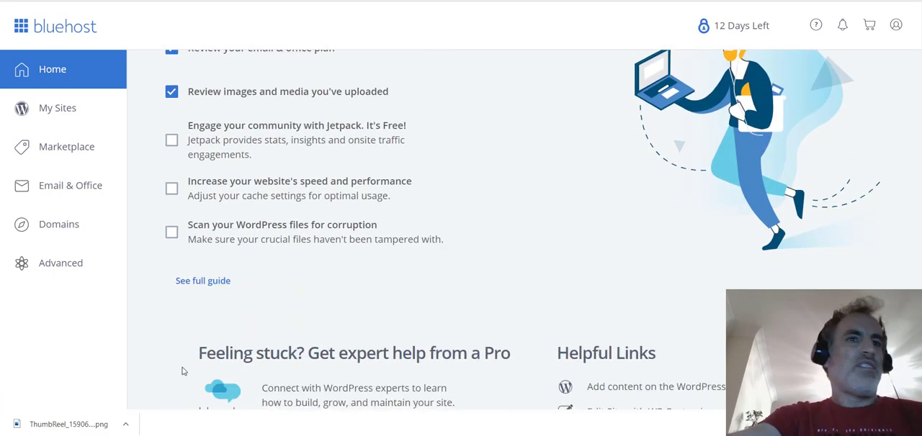
mouse_move(262, 277)
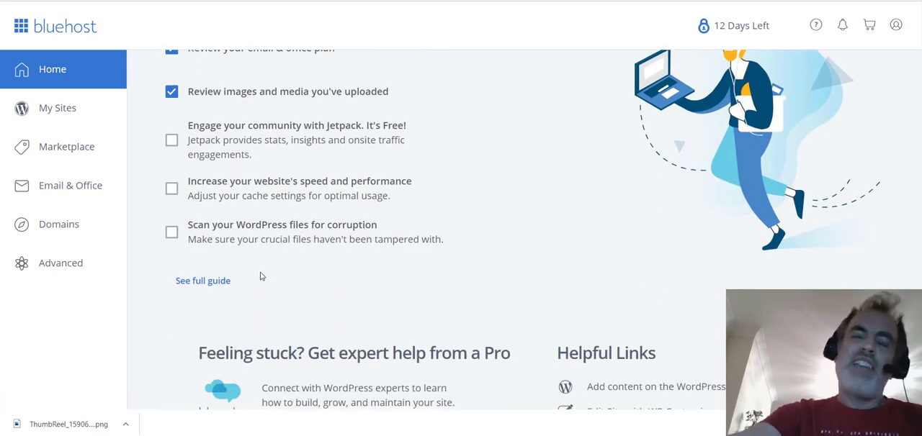
mouse_move(380, 256)
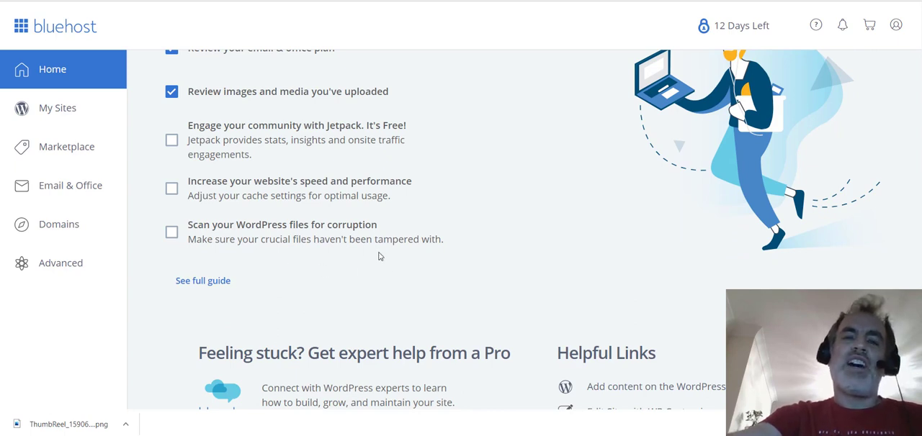
scroll("down", 3)
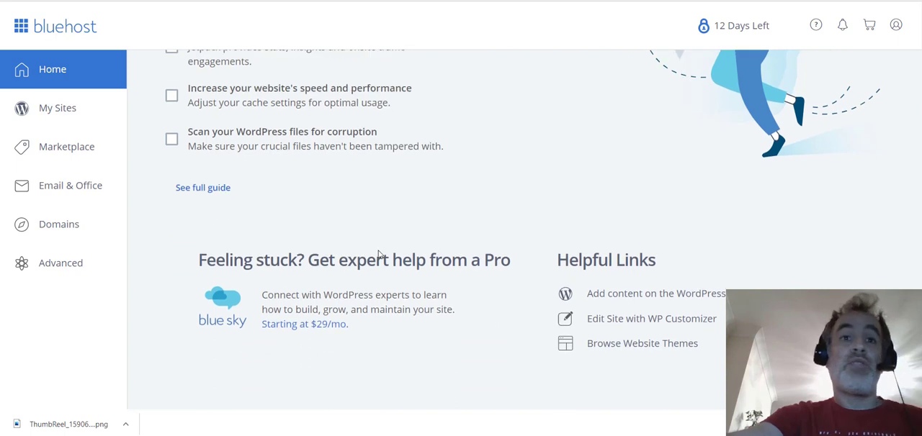
mouse_move(342, 230)
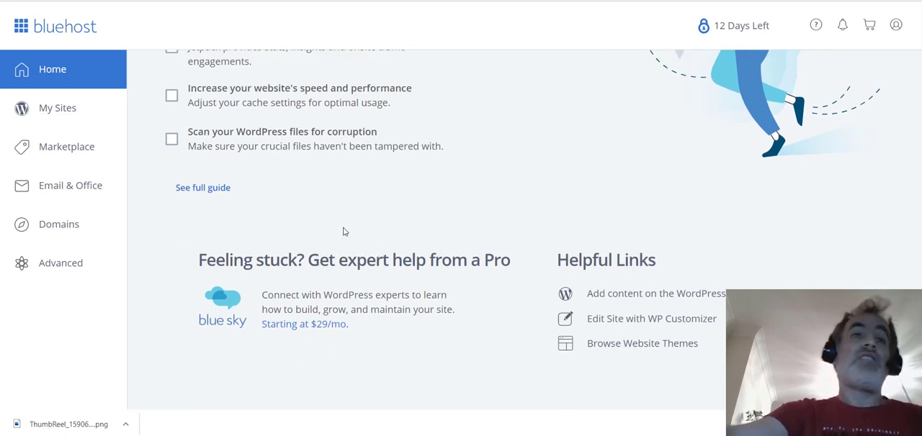
mouse_move(337, 242)
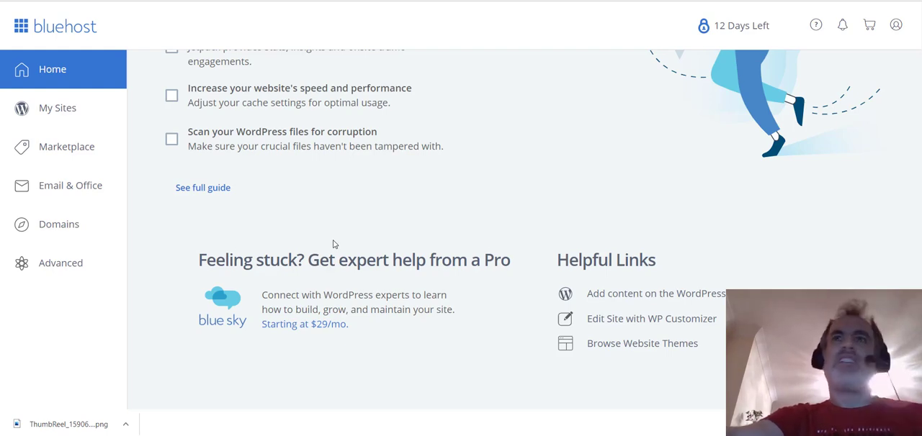
scroll("up", 3)
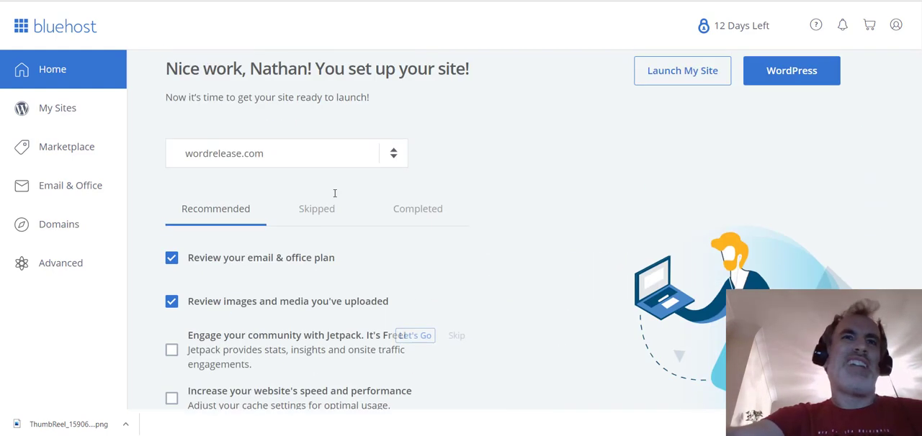
mouse_move(334, 199)
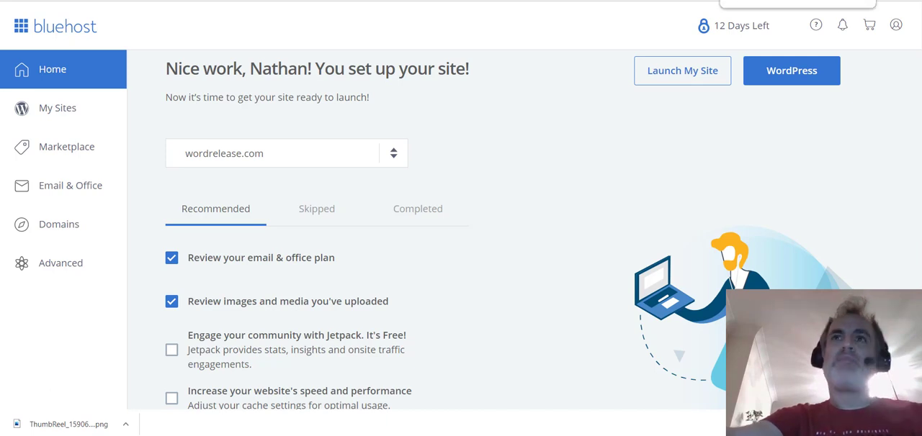
mouse_move(473, 225)
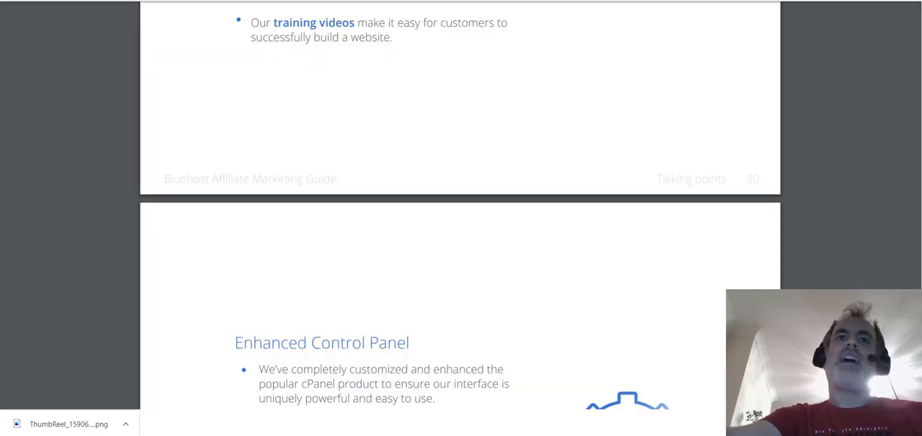
Scroll the affiliate marketing guide to the About the Company talking points on page 29 of 53.
scroll("up", 3)
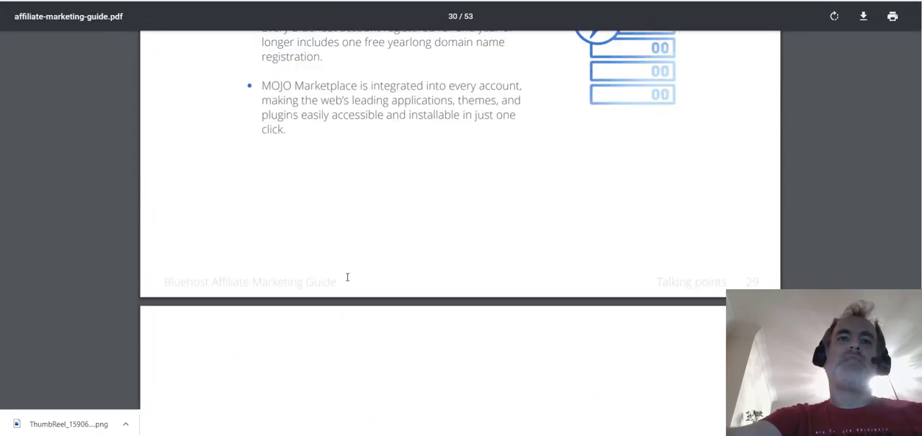
scroll("up", 3)
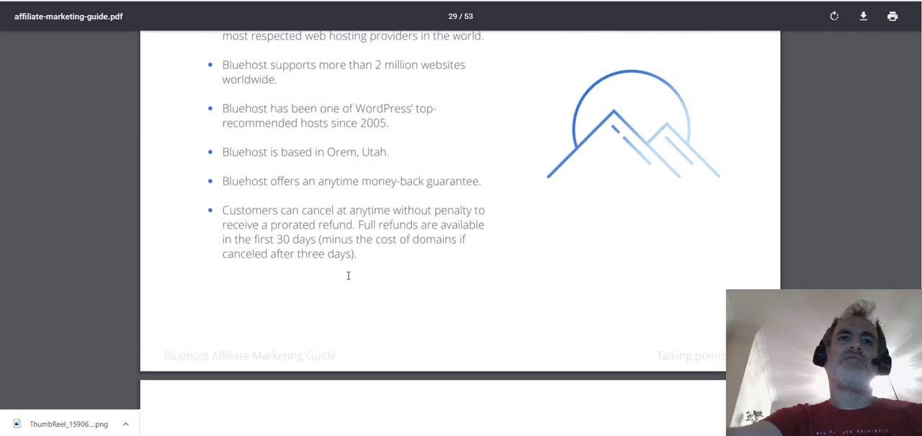
scroll("up", 3)
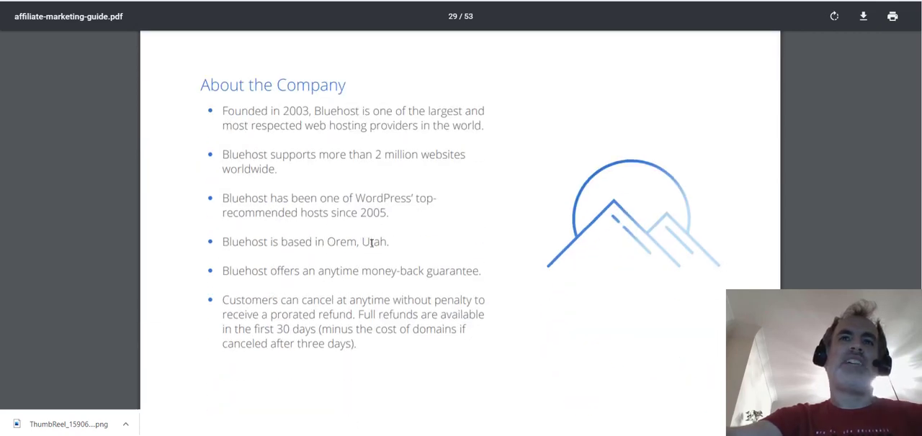
mouse_move(161, 319)
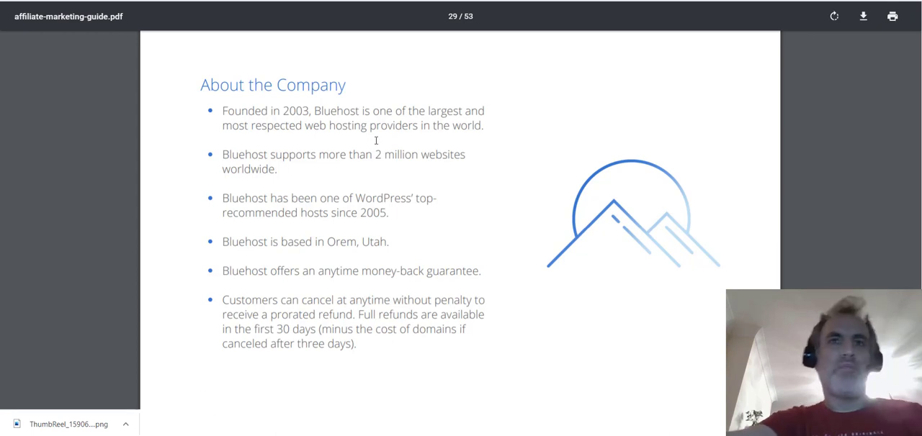
scroll("down", 3)
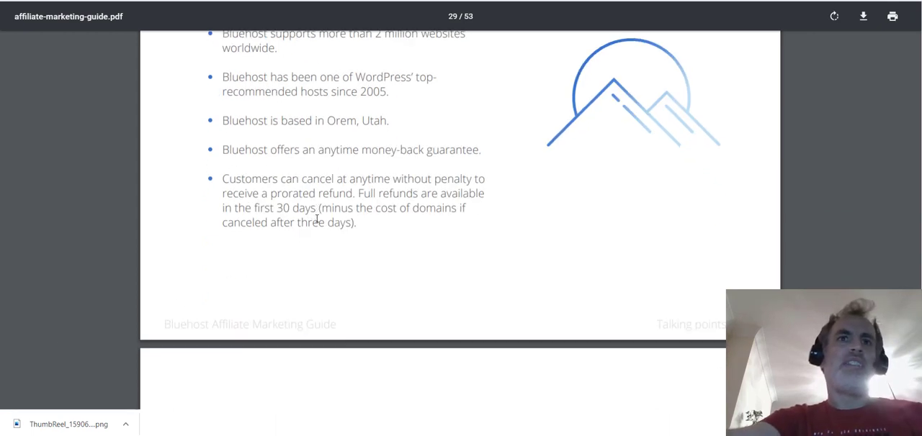
scroll("up", 3)
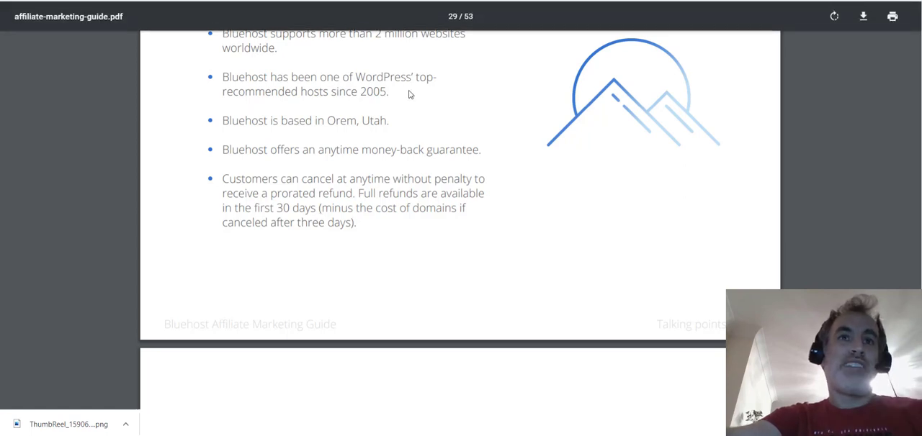
mouse_move(314, 98)
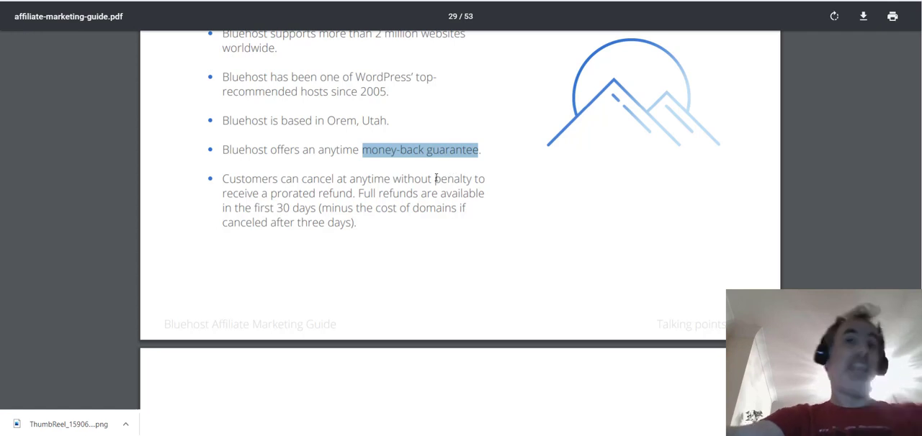
mouse_move(434, 173)
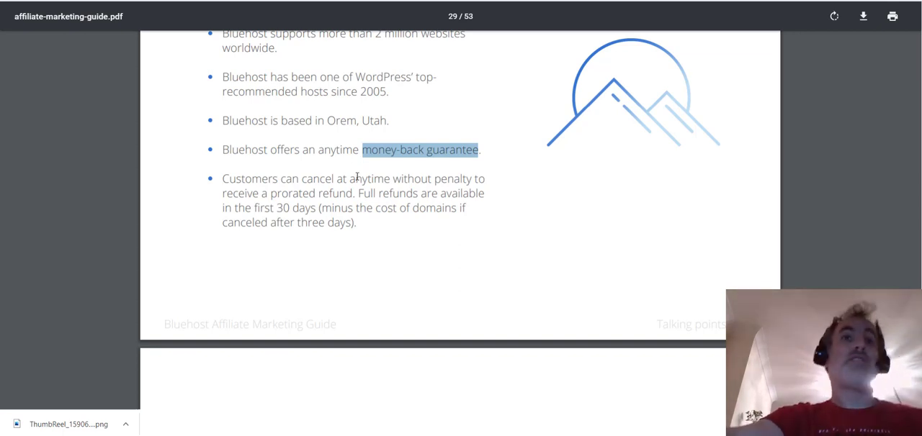
scroll("down", 3)
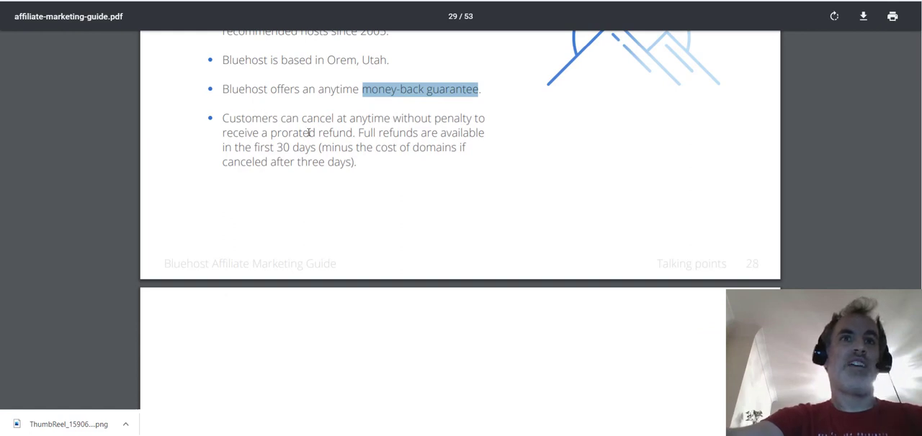
Scroll past Powerful Platform and Unbeatable Support to the Enhanced Control Panel page, 32 of 53.
scroll("down", 3)
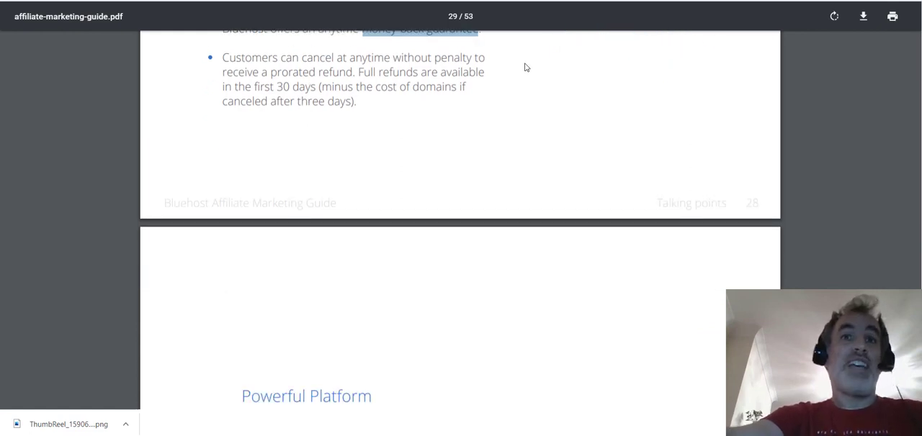
scroll("down", 3)
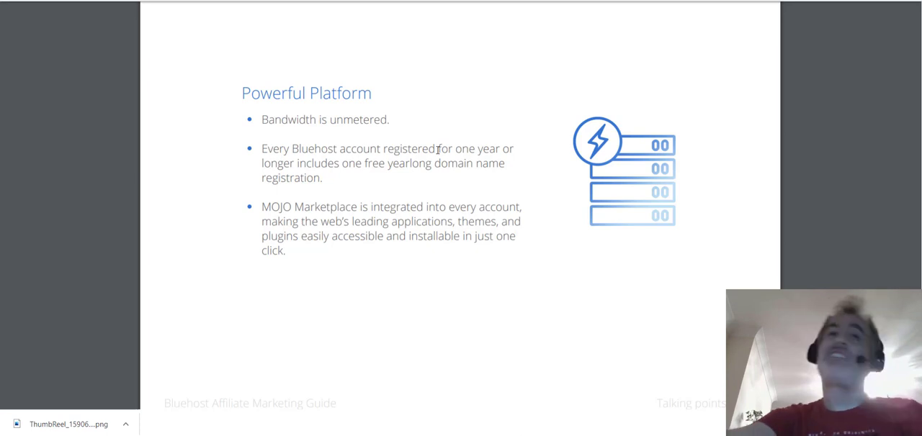
mouse_move(349, 182)
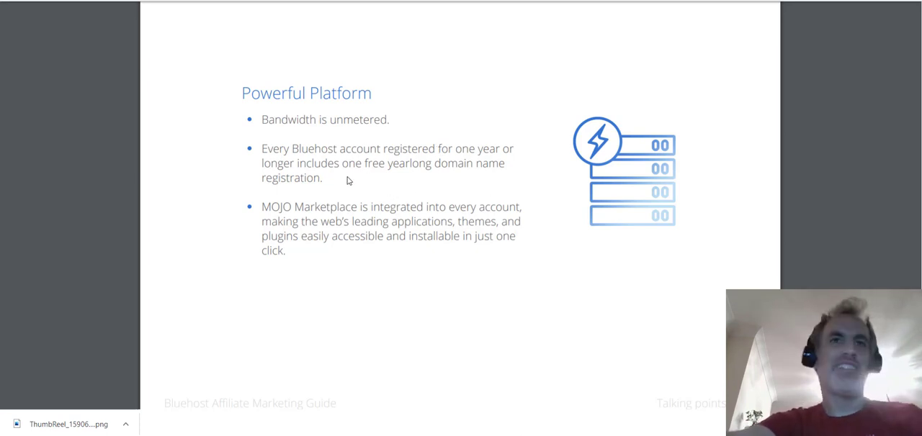
mouse_move(440, 144)
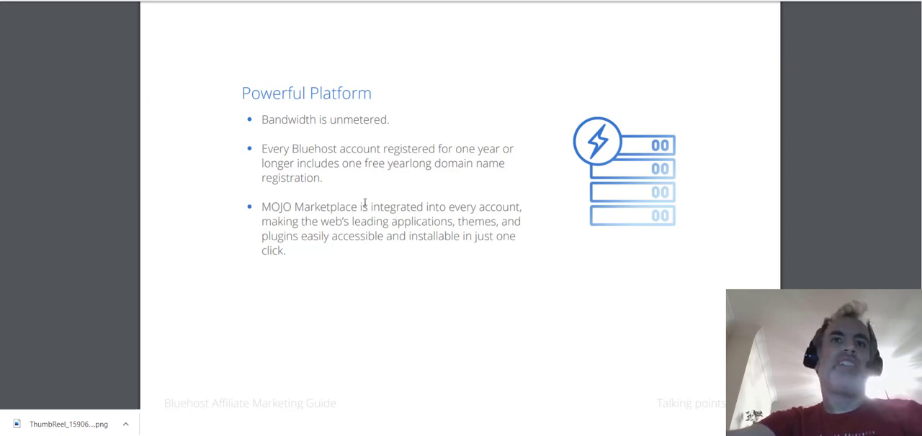
scroll("down", 3)
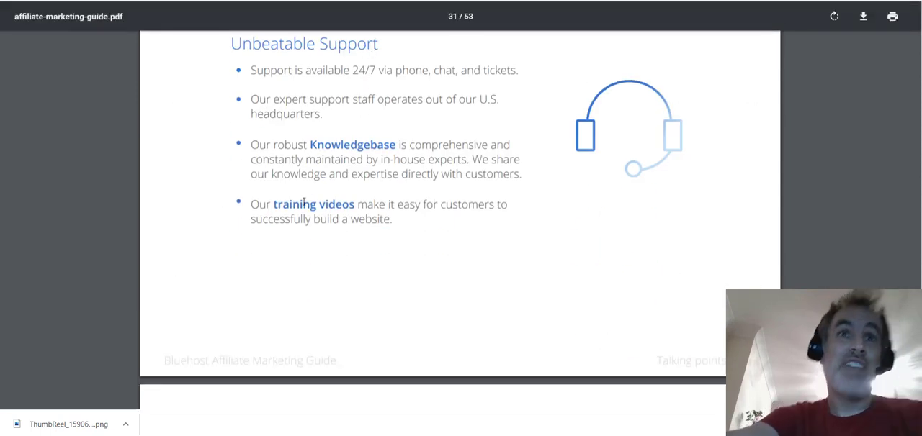
scroll("down", 3)
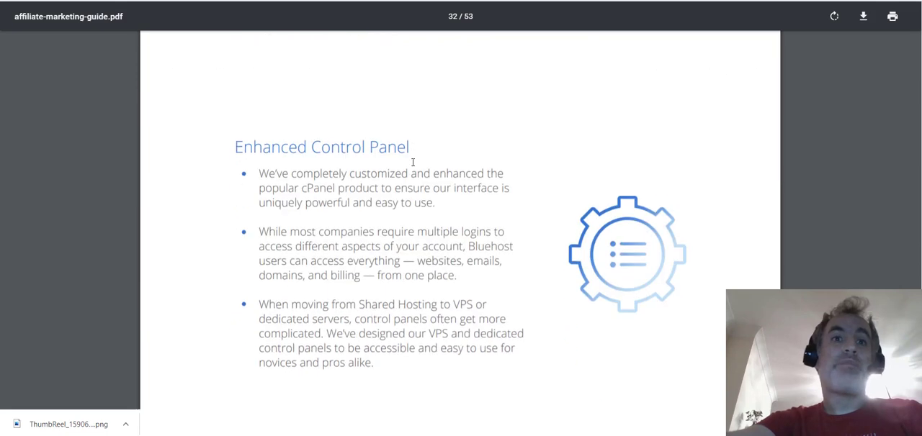
scroll("down", 3)
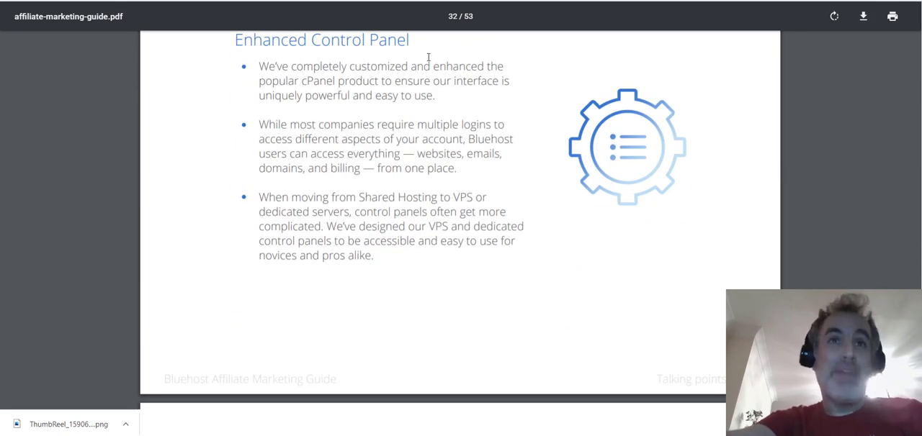
scroll("down", 3)
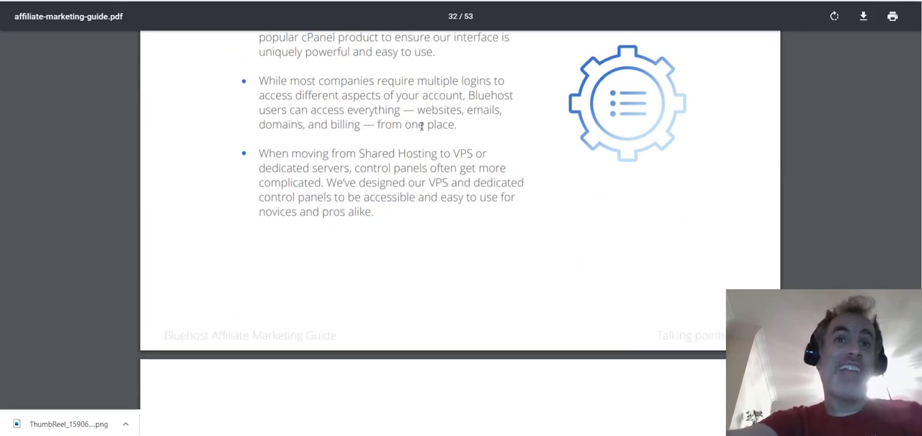
Scroll to the Breakthrough Technology section on page 33 of 53.
scroll("down", 3)
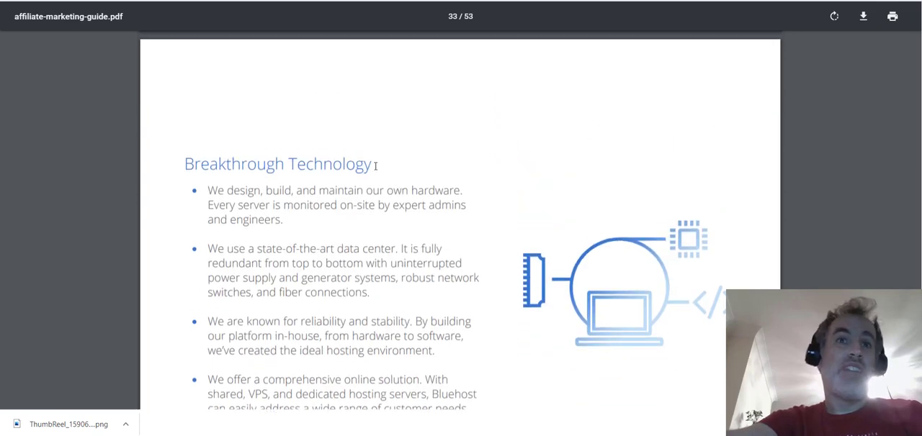
scroll("down", 3)
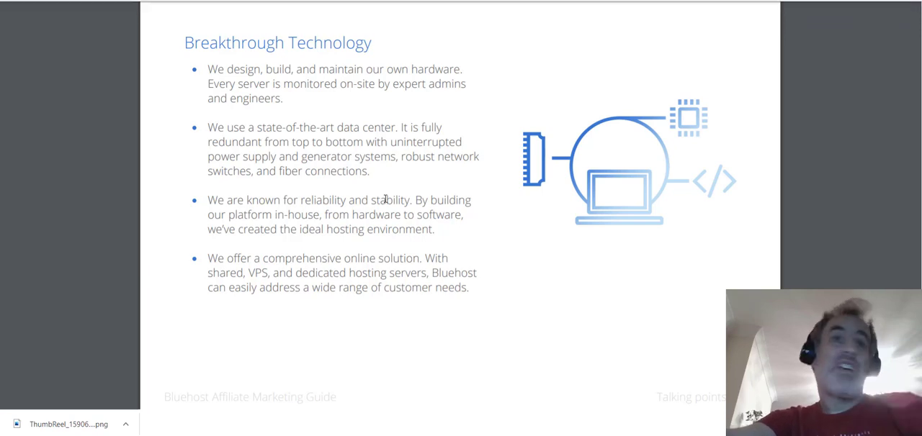
mouse_move(329, 188)
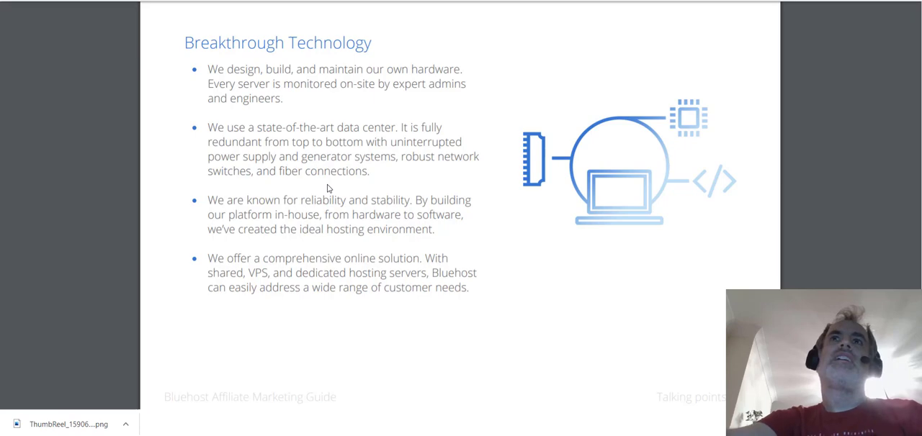
scroll("up", 3)
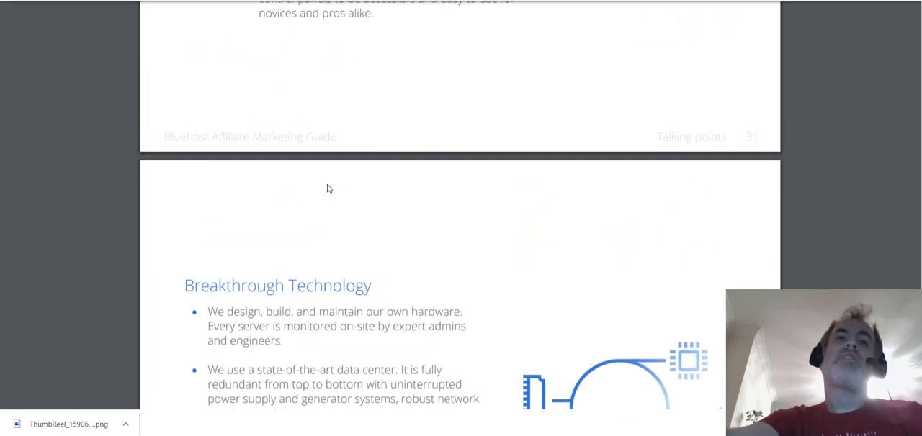
scroll("down", 3)
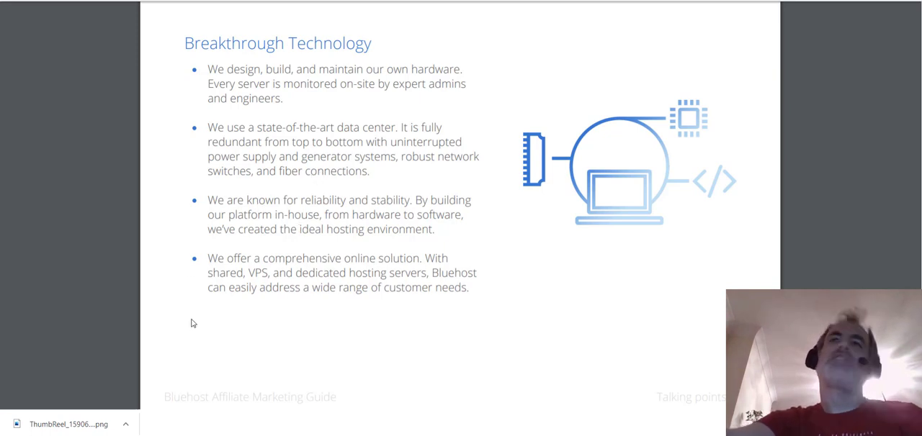
mouse_move(726, 85)
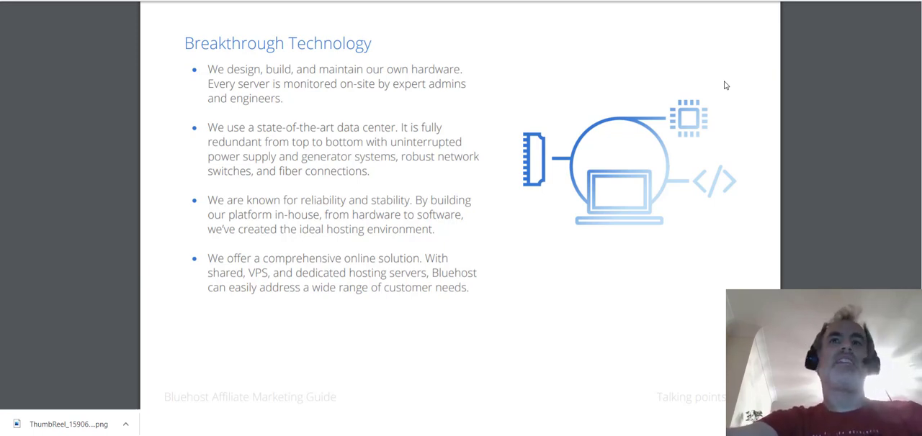
mouse_move(686, 147)
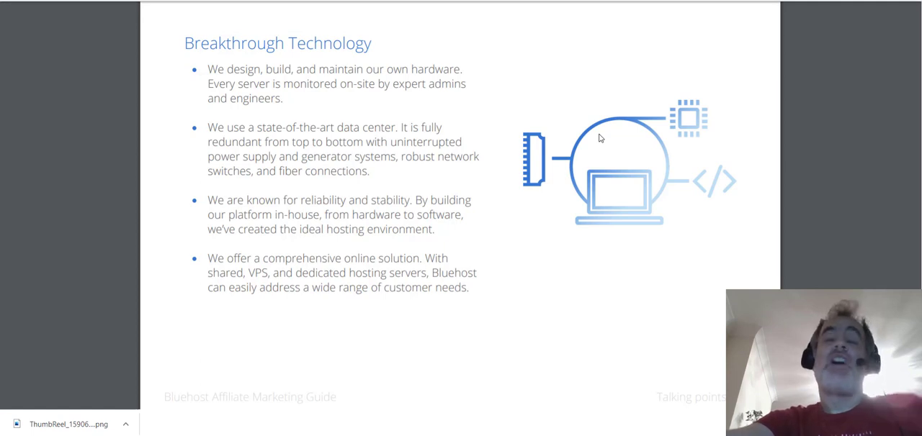
mouse_move(595, 139)
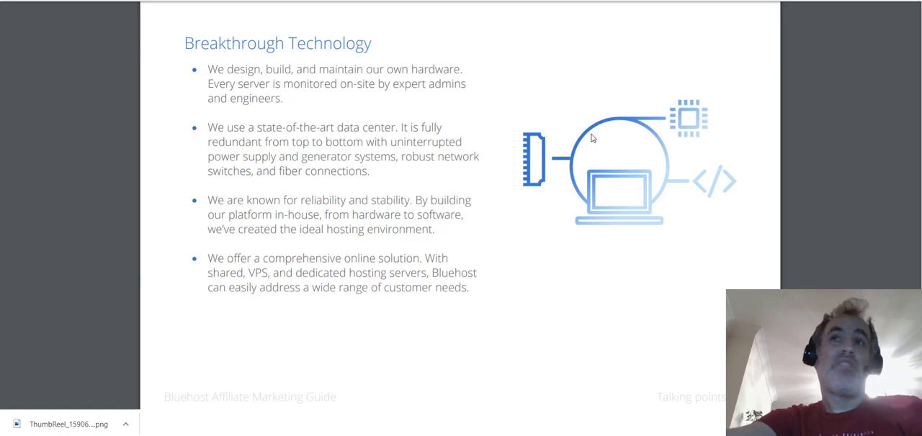
mouse_move(576, 350)
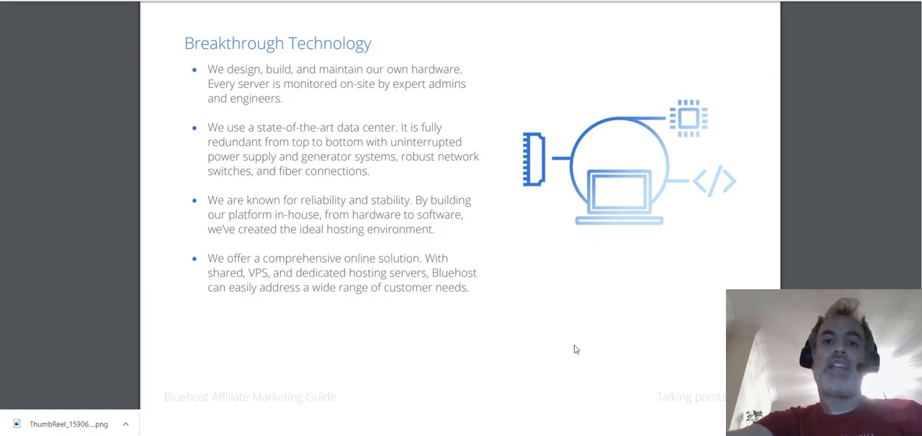